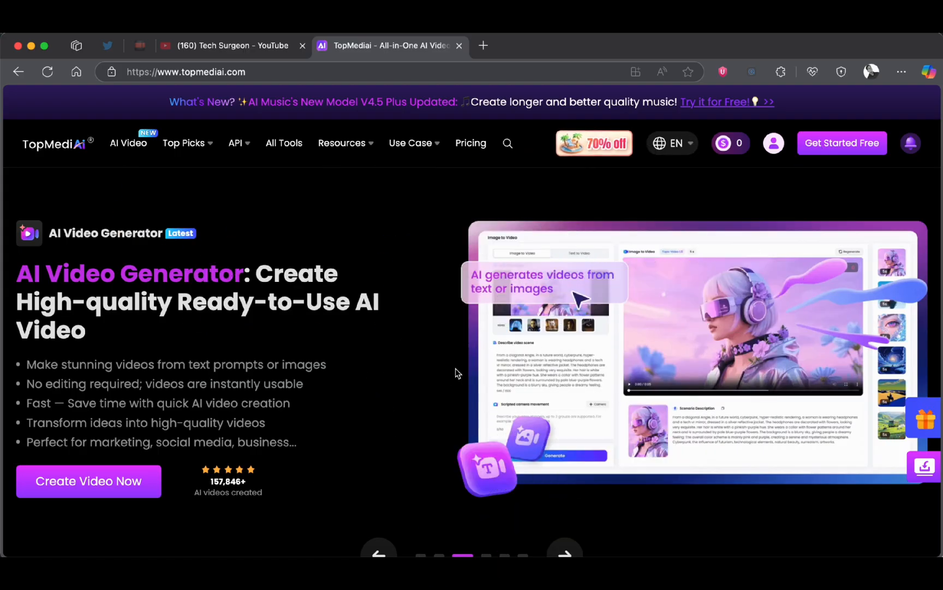
mouse_move(430, 334)
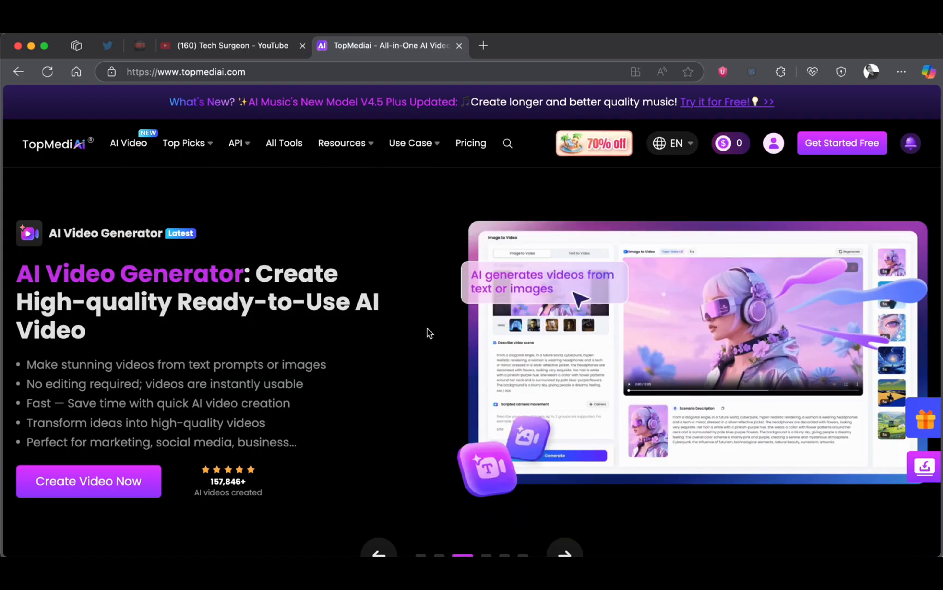
Open TopMediai's AI Video page and launch the image-to-video creator with Google Veo 3.
click(184, 143)
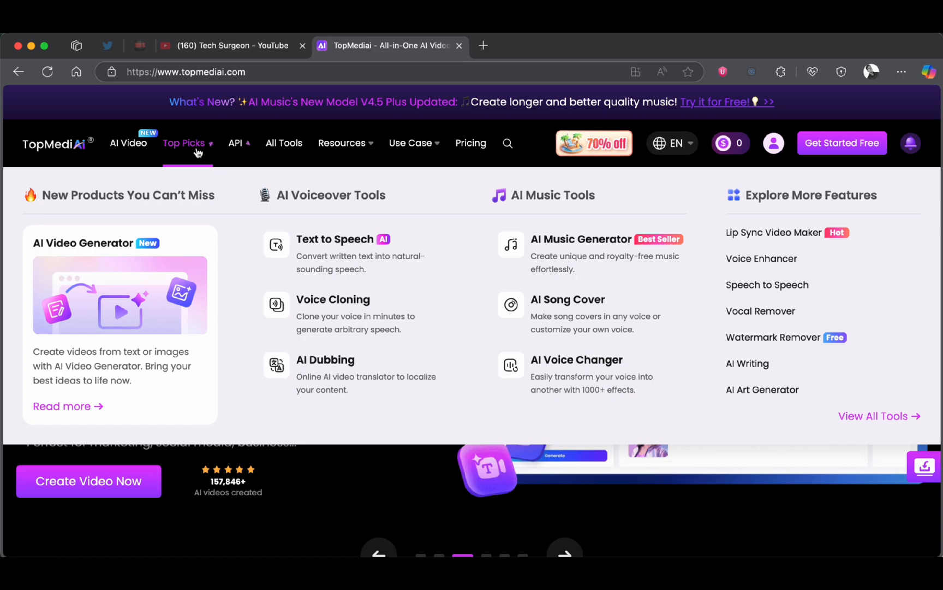
click(332, 300)
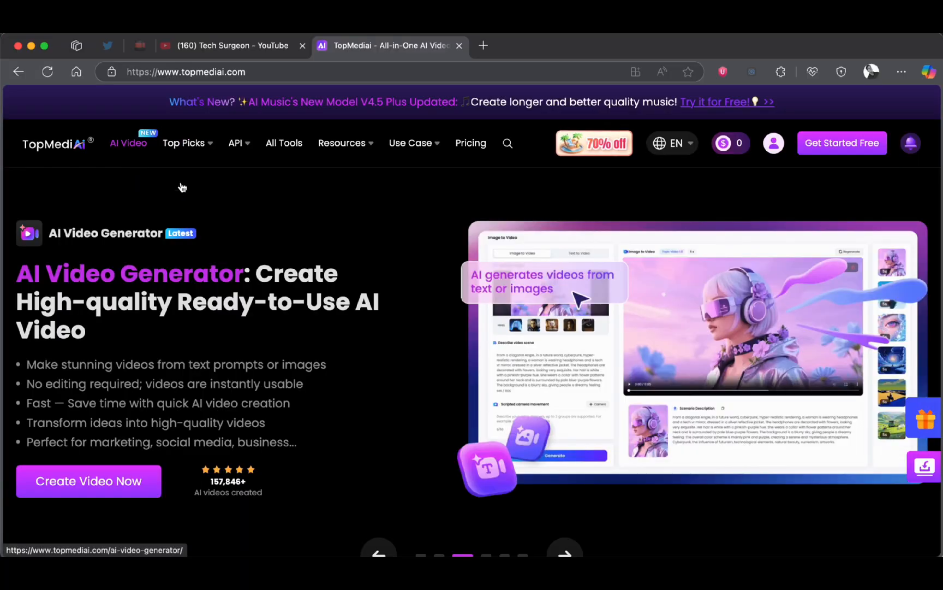
mouse_move(473, 210)
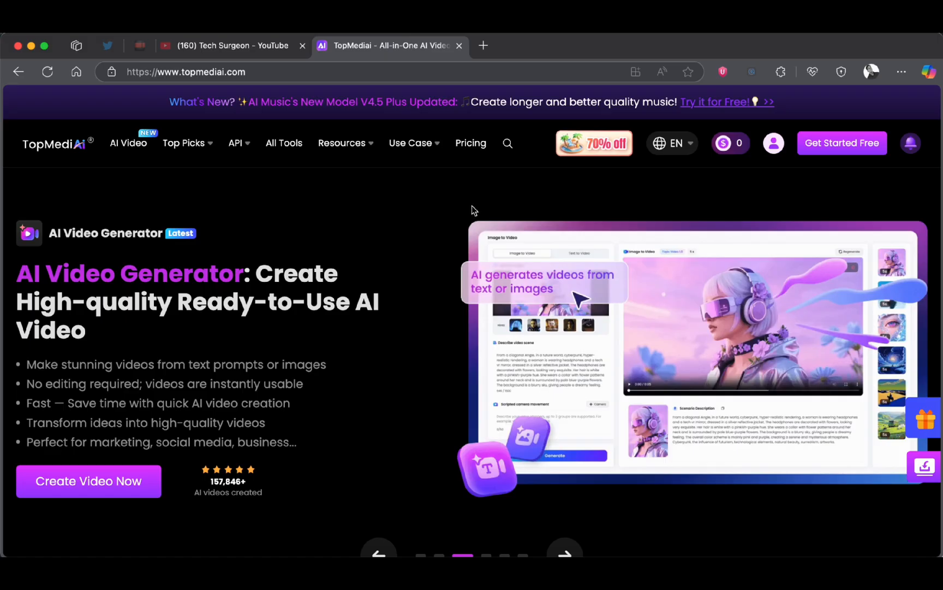
click(128, 143)
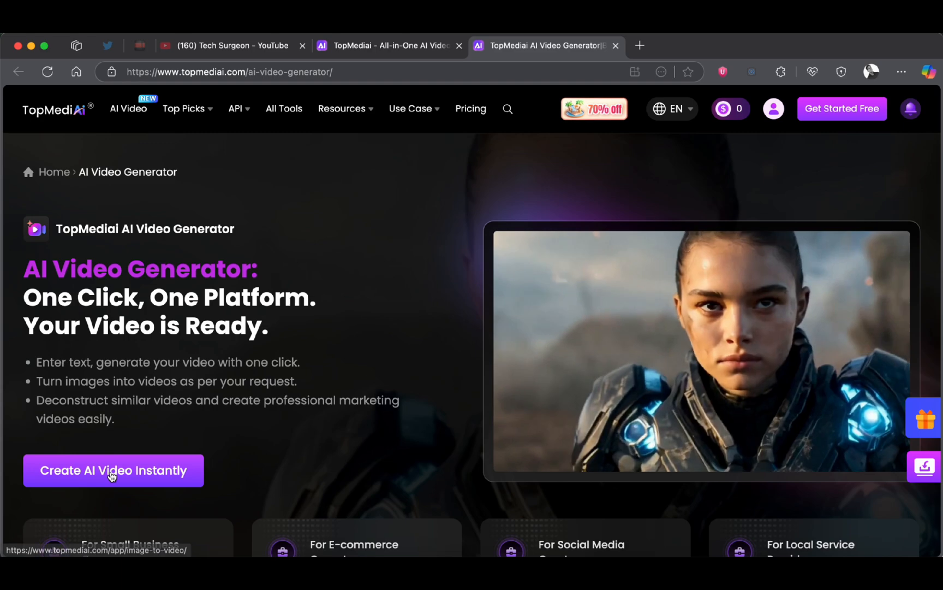
click(113, 470)
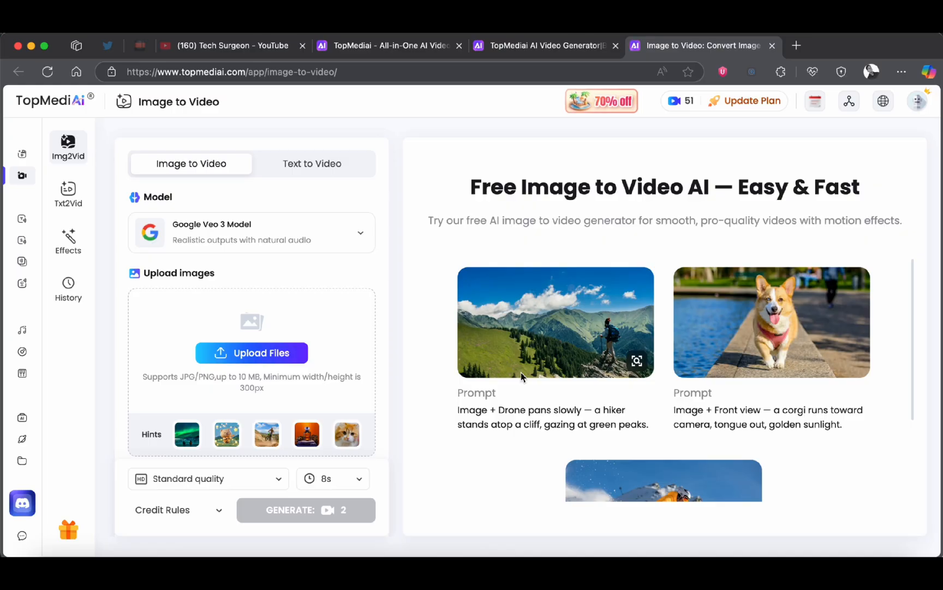
scroll(down, 3)
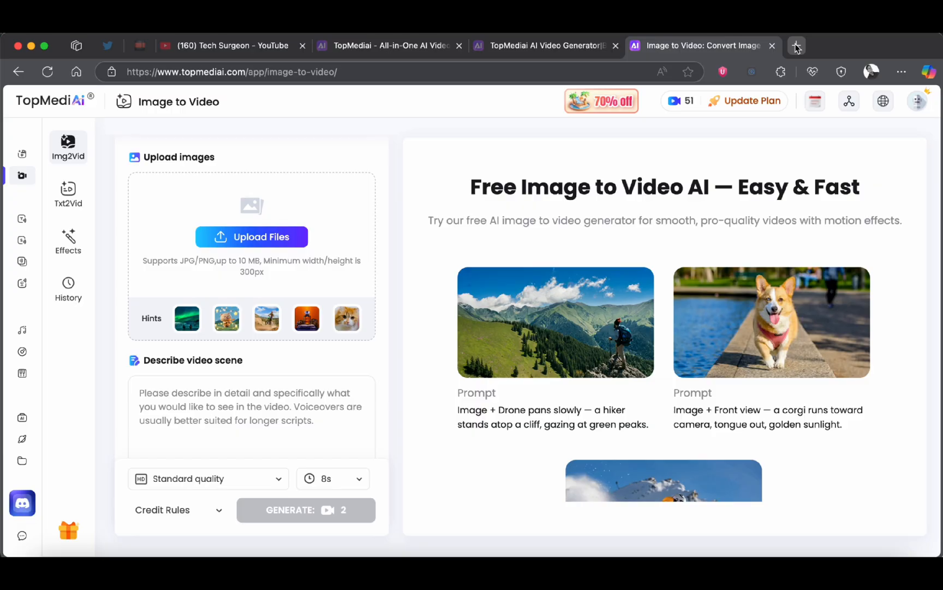
Search Google Images for 'a person skiing' and open the older man skiing photo.
click(796, 45)
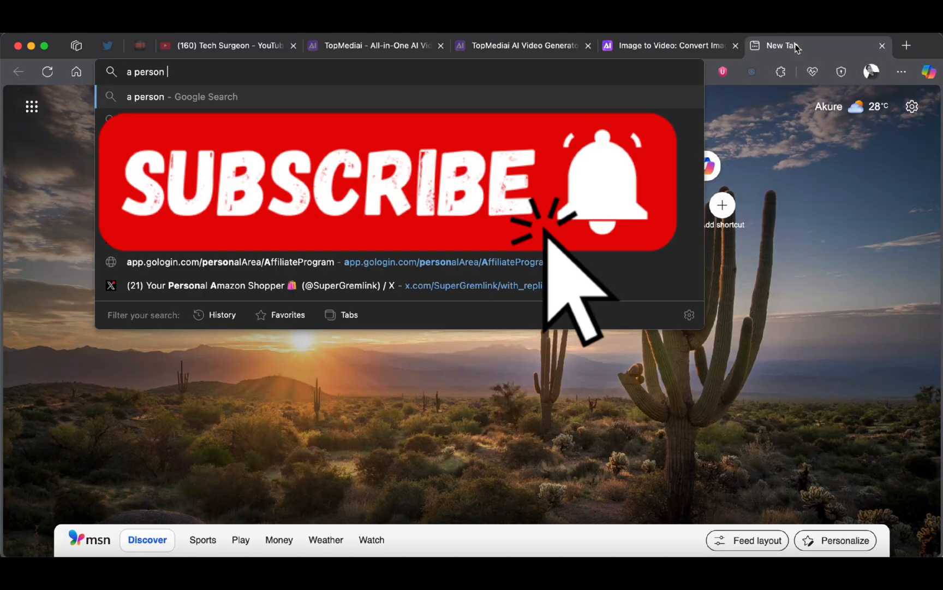
key(Return)
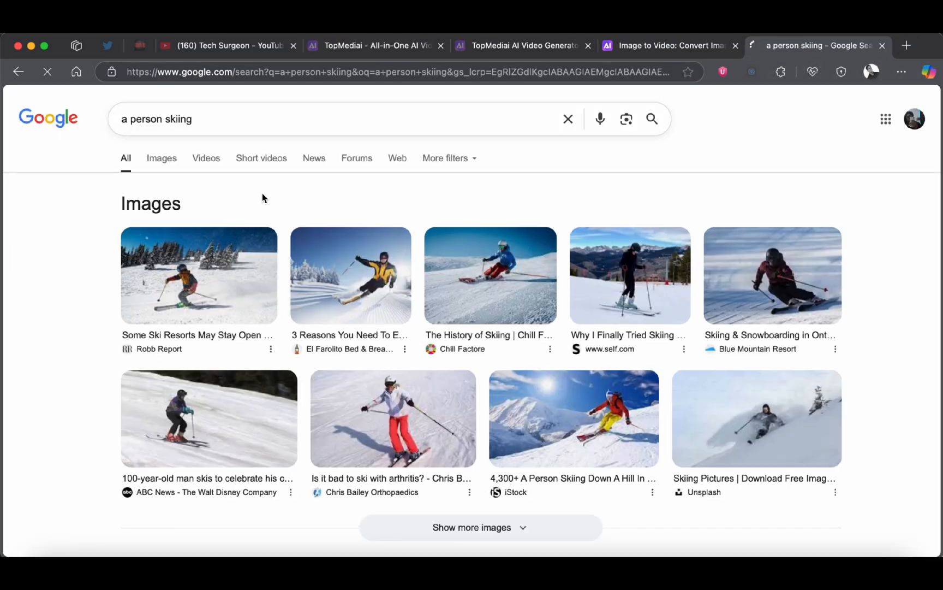
click(161, 158)
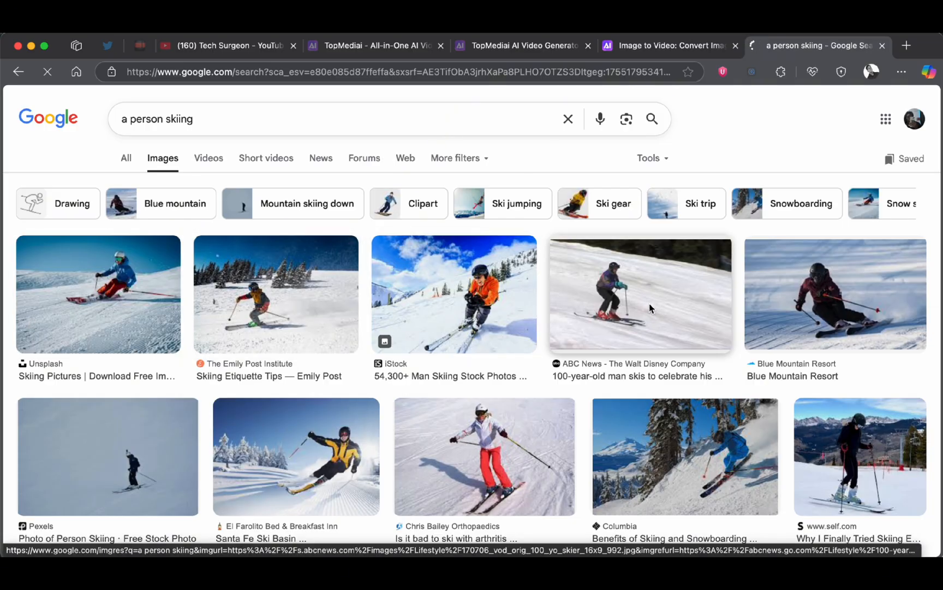
click(639, 294)
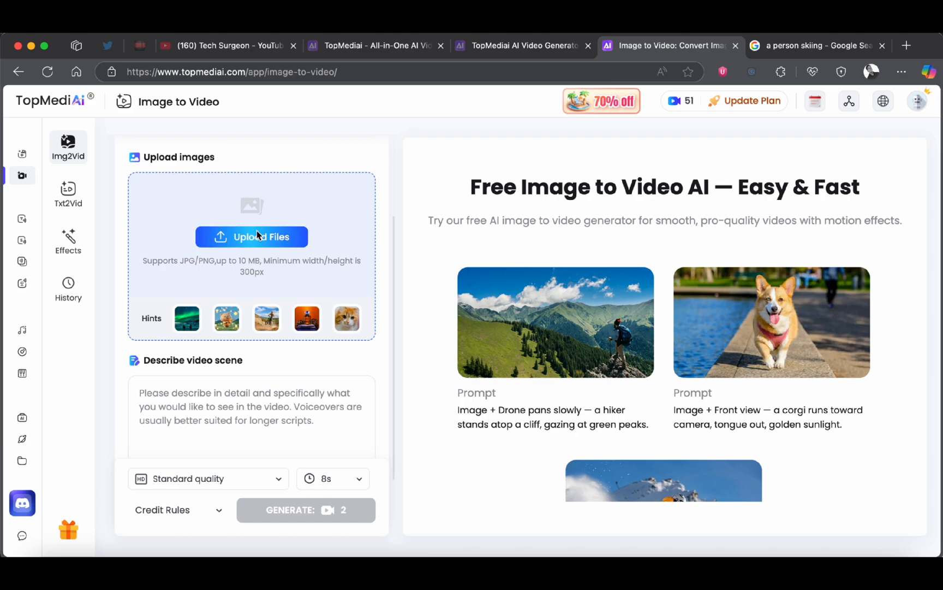
Upload ski.jpg from the Desktop as the video's source image.
click(252, 236)
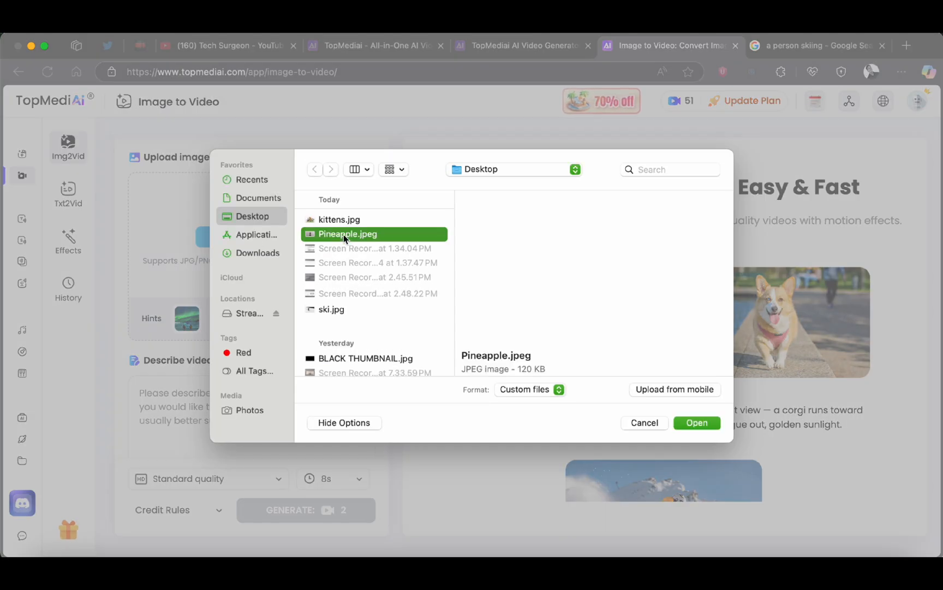
click(331, 309)
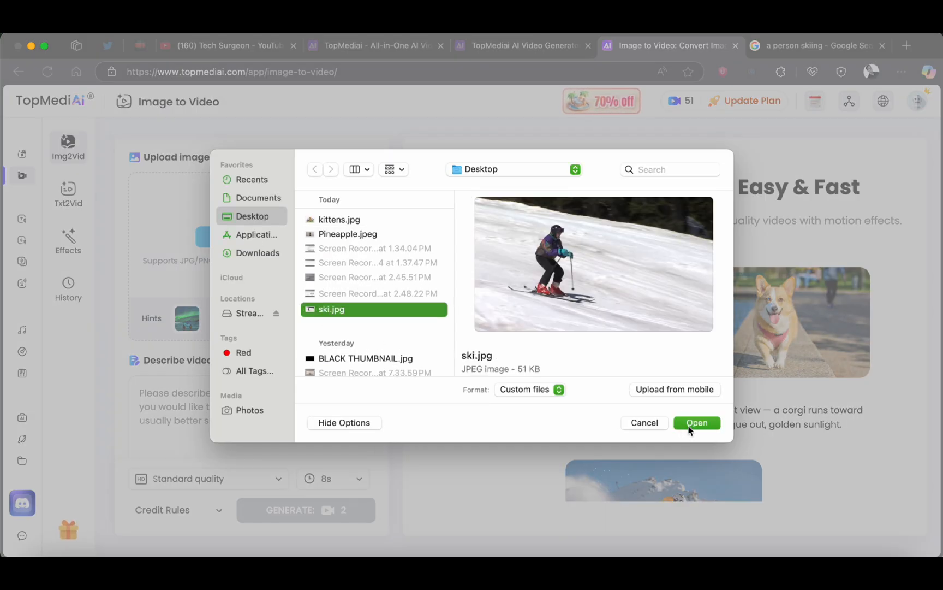
click(697, 423)
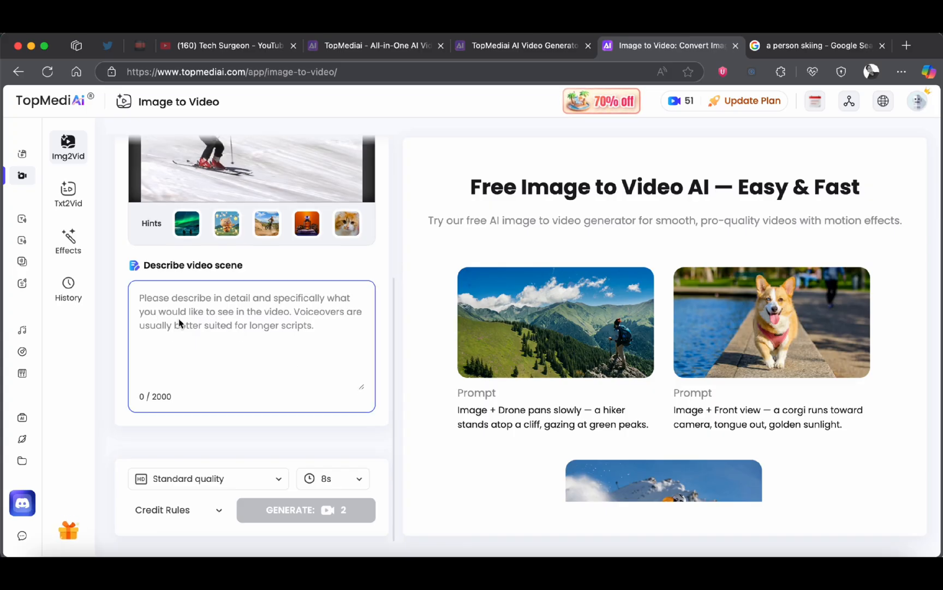
scroll(up, 3)
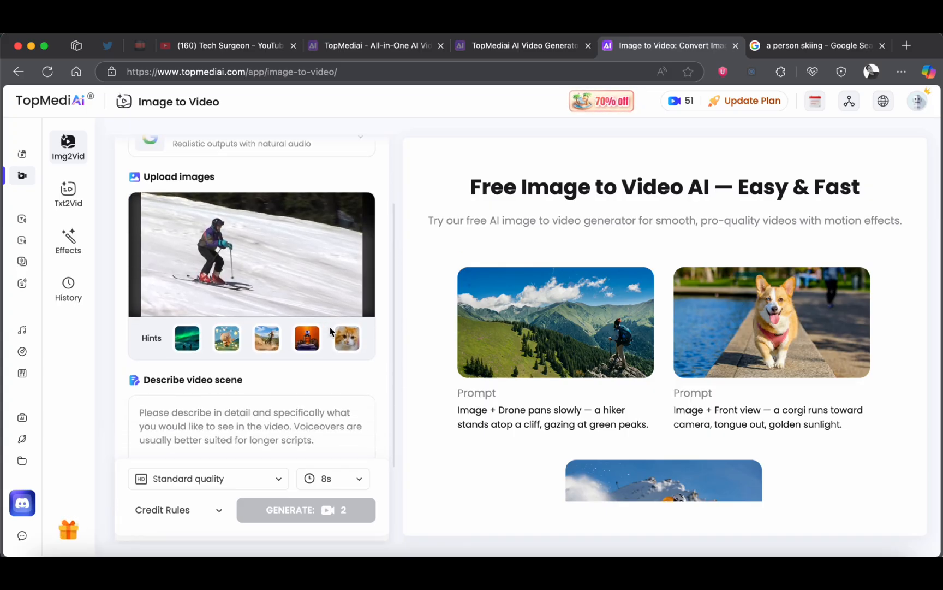
mouse_move(220, 254)
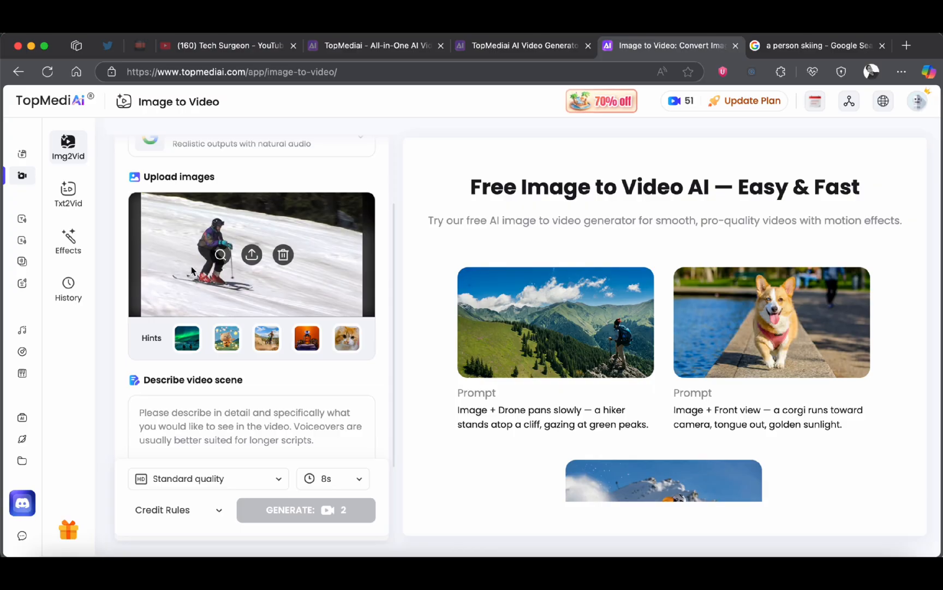
mouse_move(229, 292)
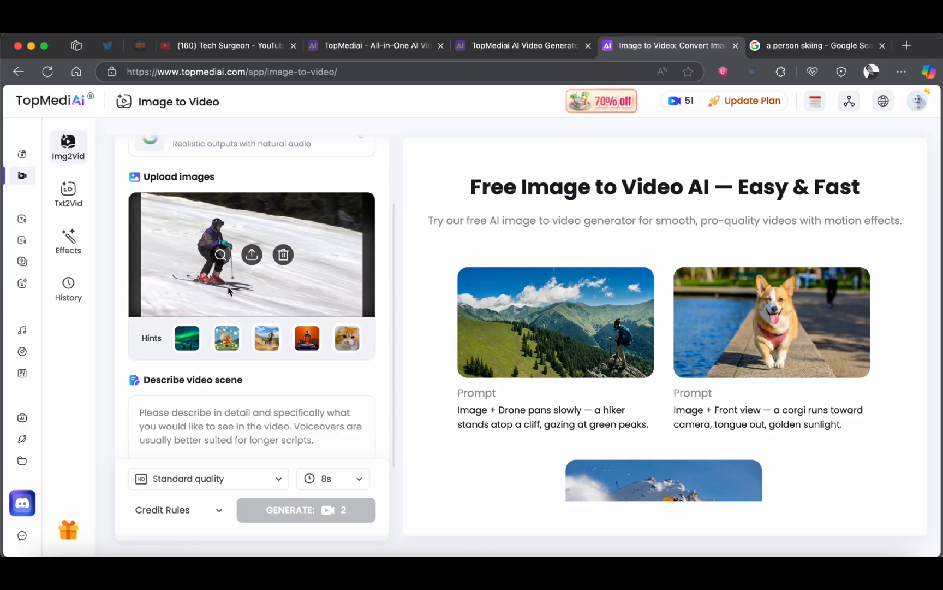
mouse_move(267, 338)
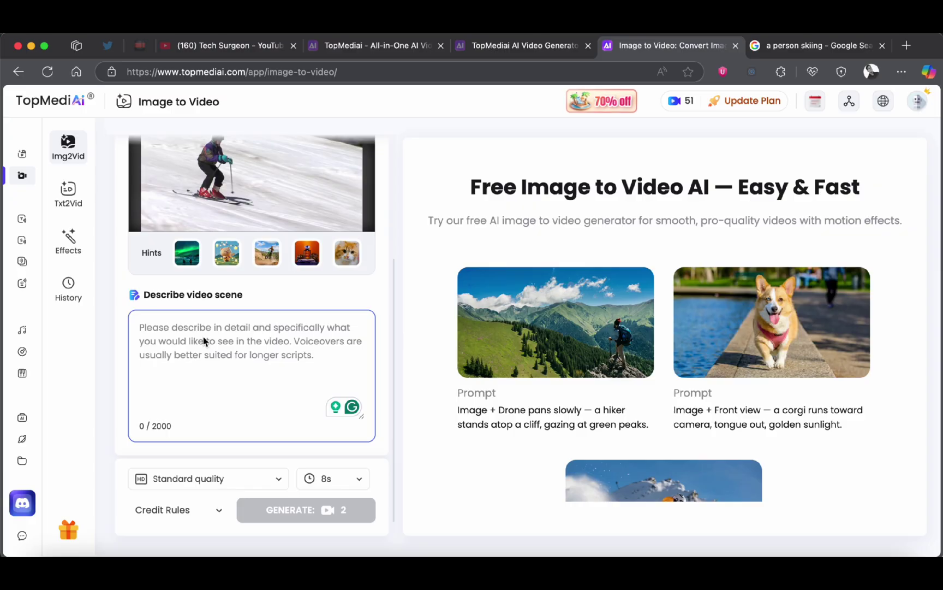
mouse_move(407, 300)
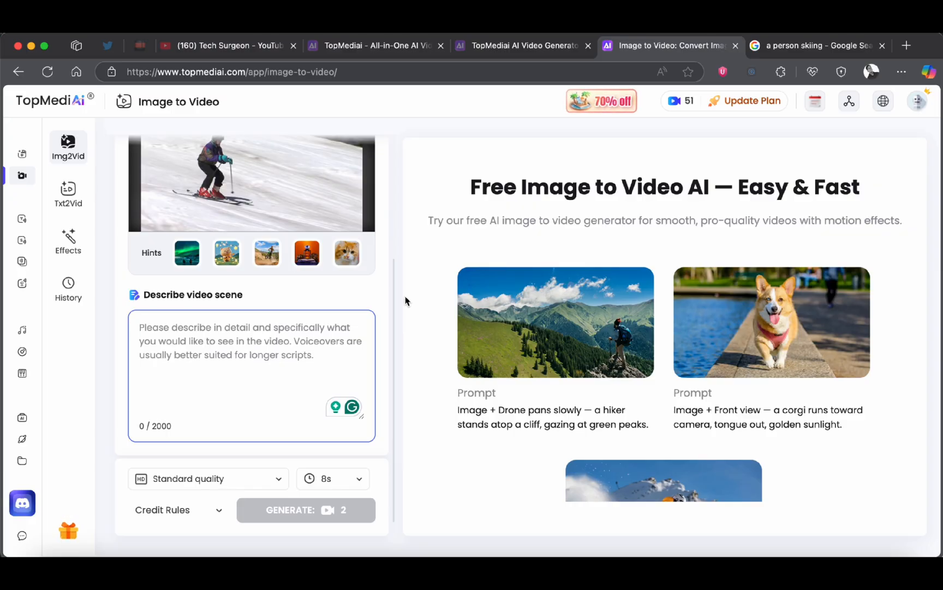
Go to chatgpt.com and type a request for a Veo 3 prompt animating the skier image.
click(818, 45)
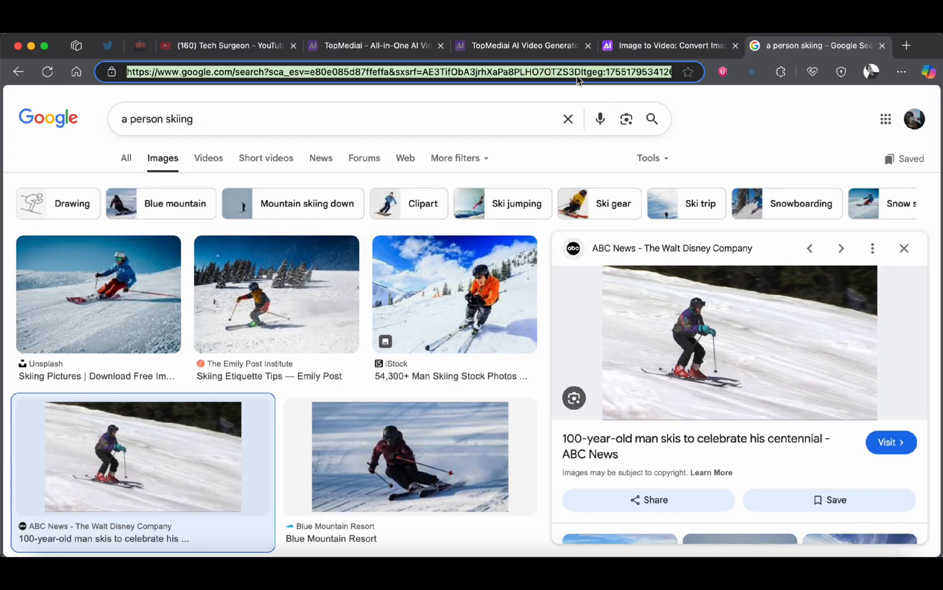
click(667, 45)
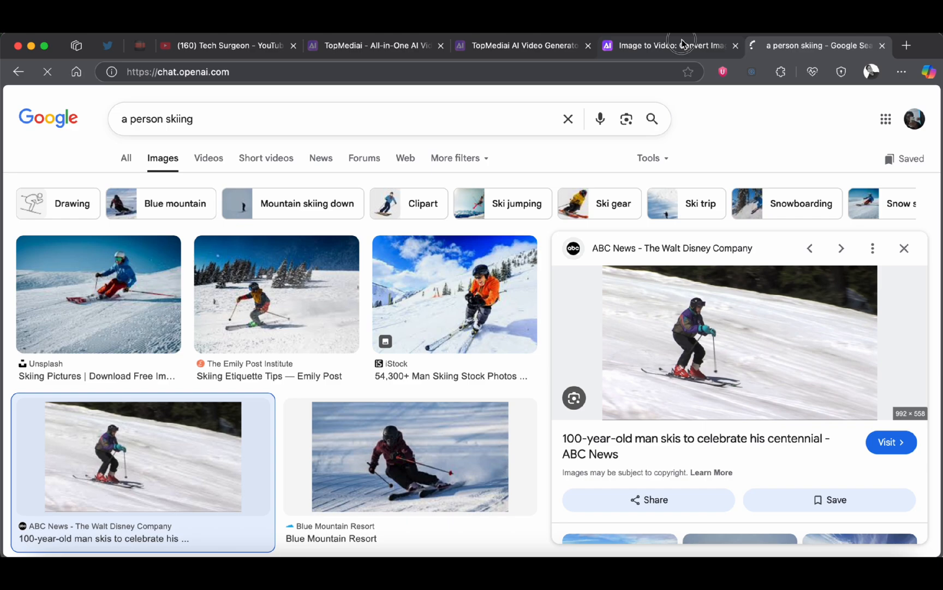
click(668, 45)
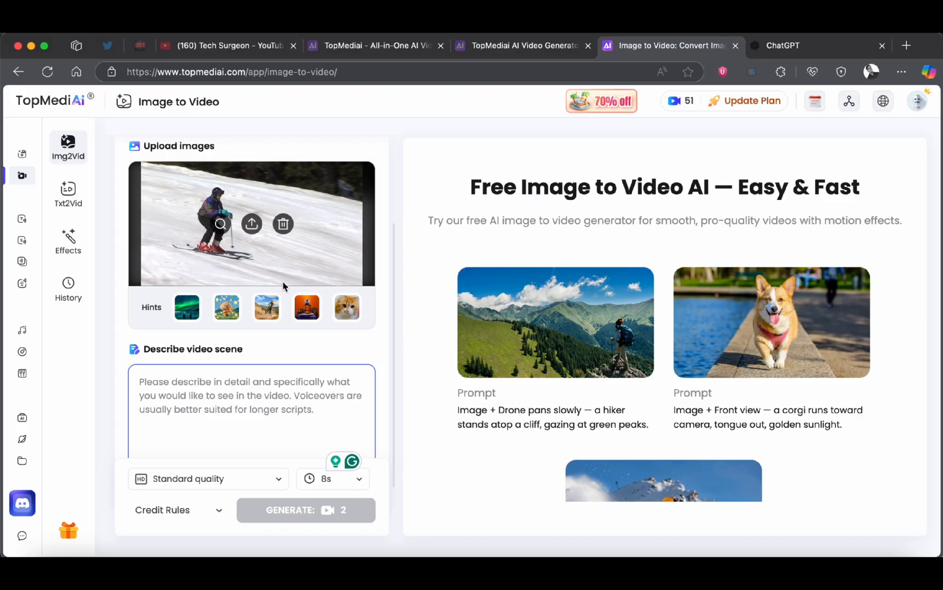
click(783, 45)
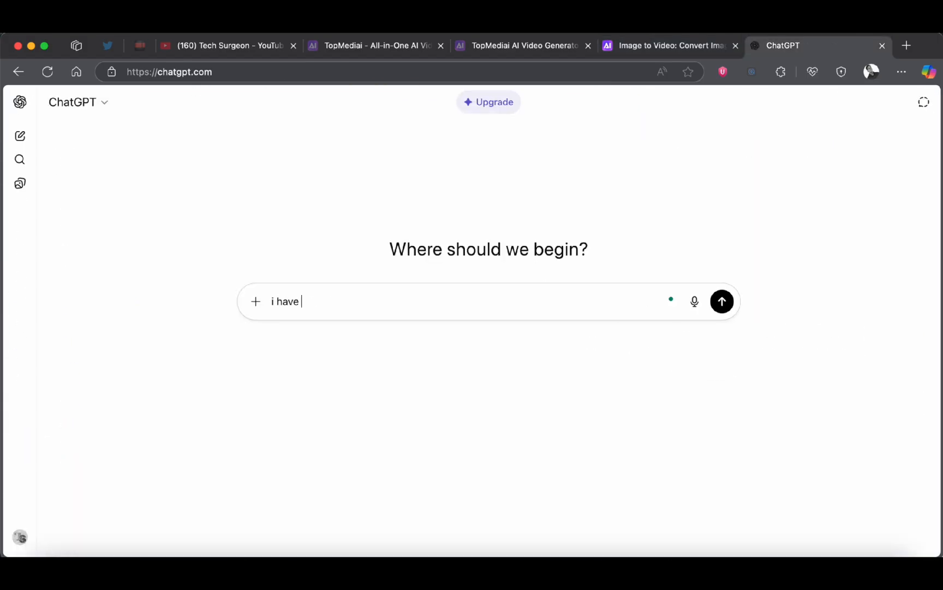
text(an image of a person skiing and I want to turn it into a video in googles veo 3 model. create a detailed prompt that allows the person)
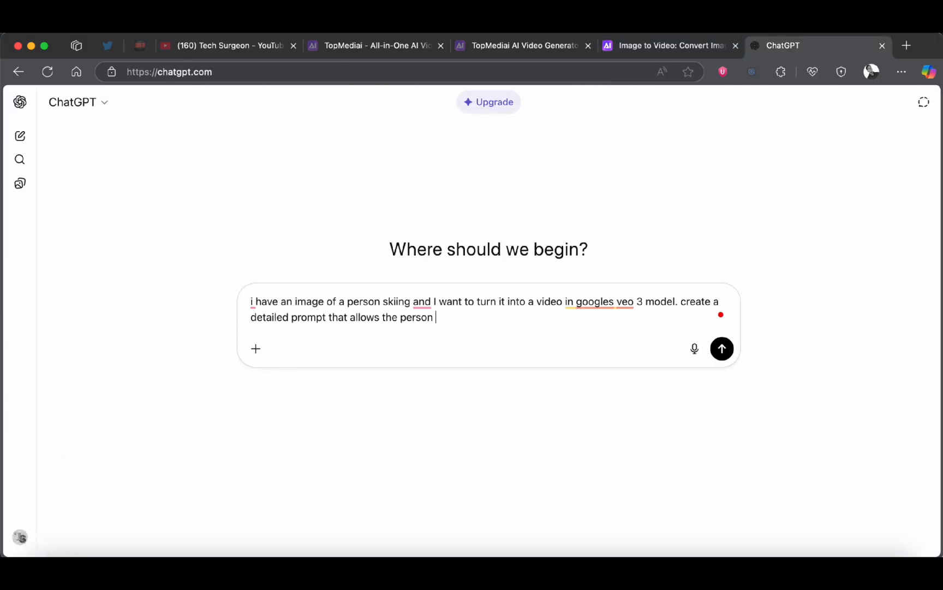
click(721, 348)
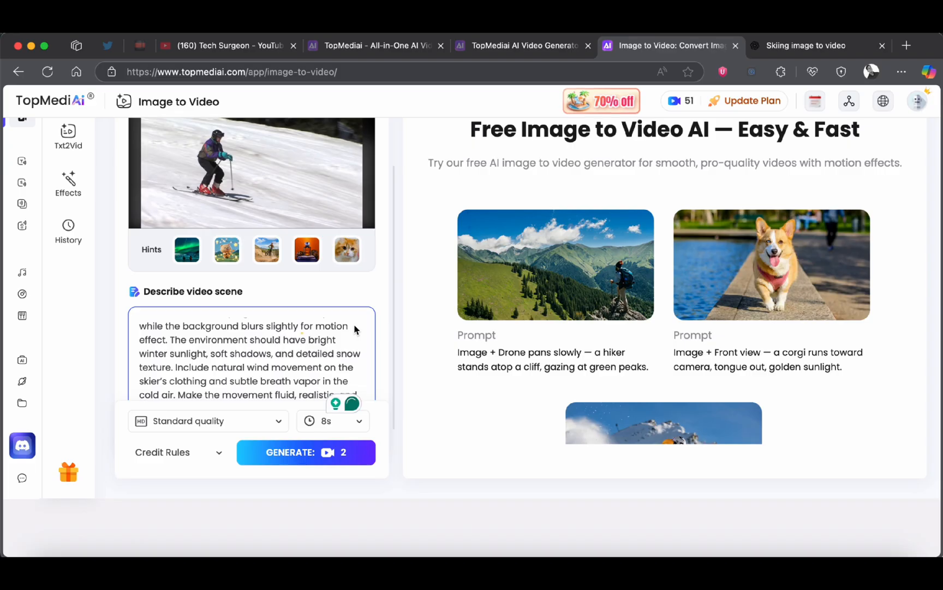
Change video quality from Standard to Professional, raising the generation cost to 4 credits.
click(208, 420)
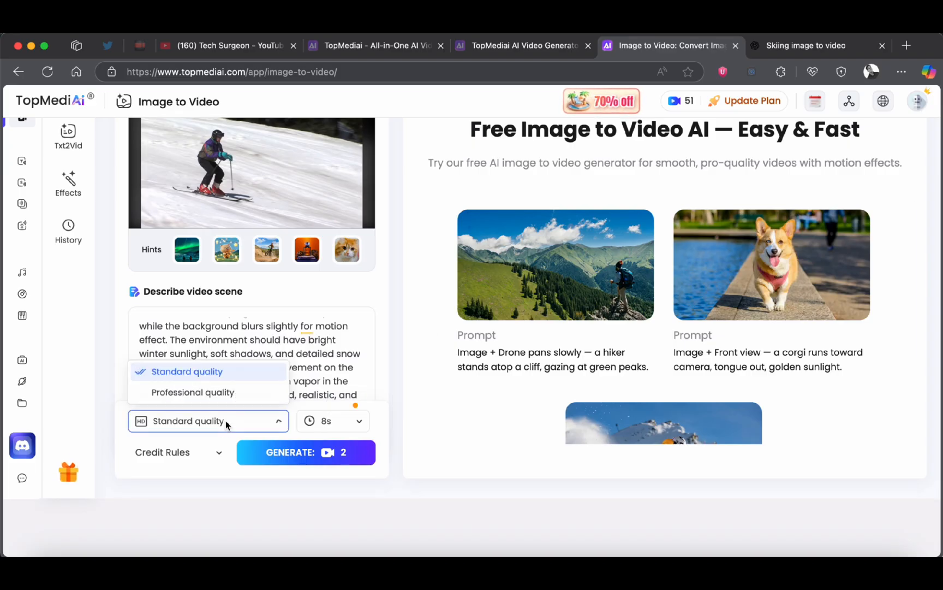
mouse_move(193, 392)
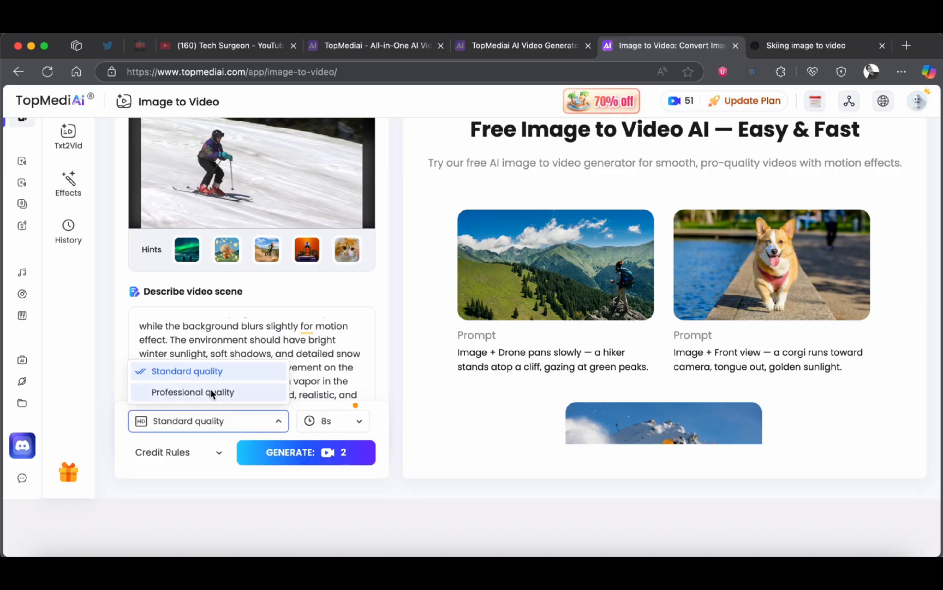
click(191, 392)
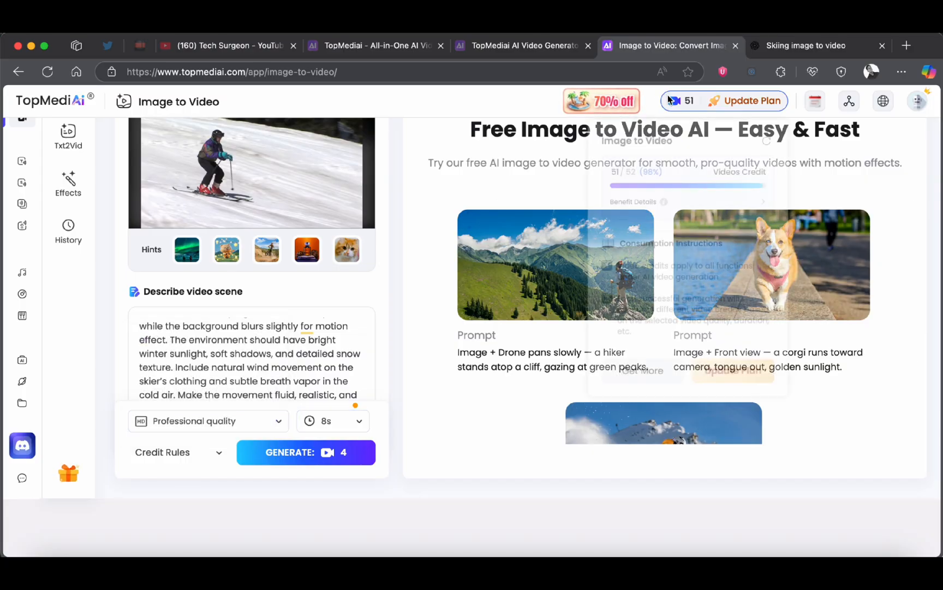
click(207, 420)
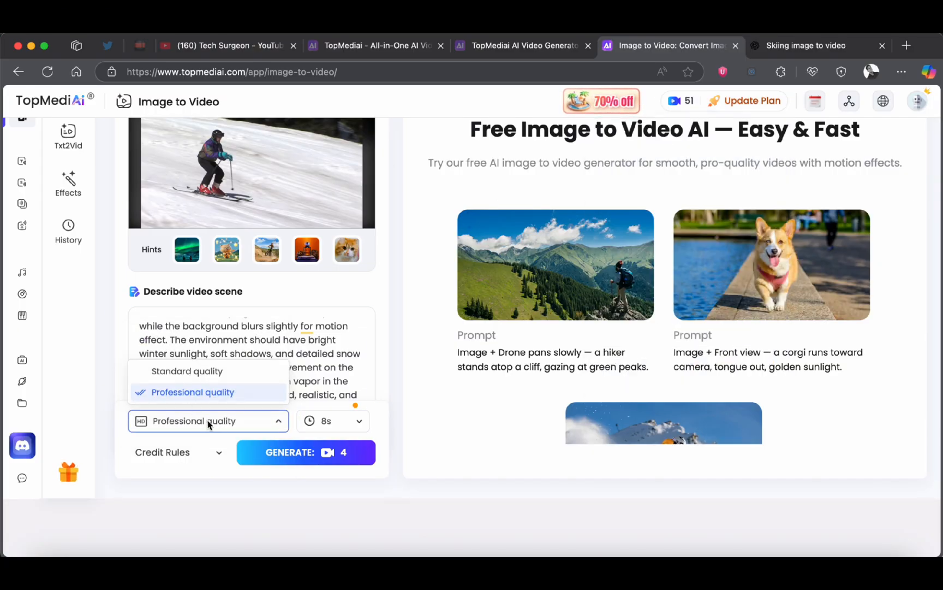
mouse_move(190, 402)
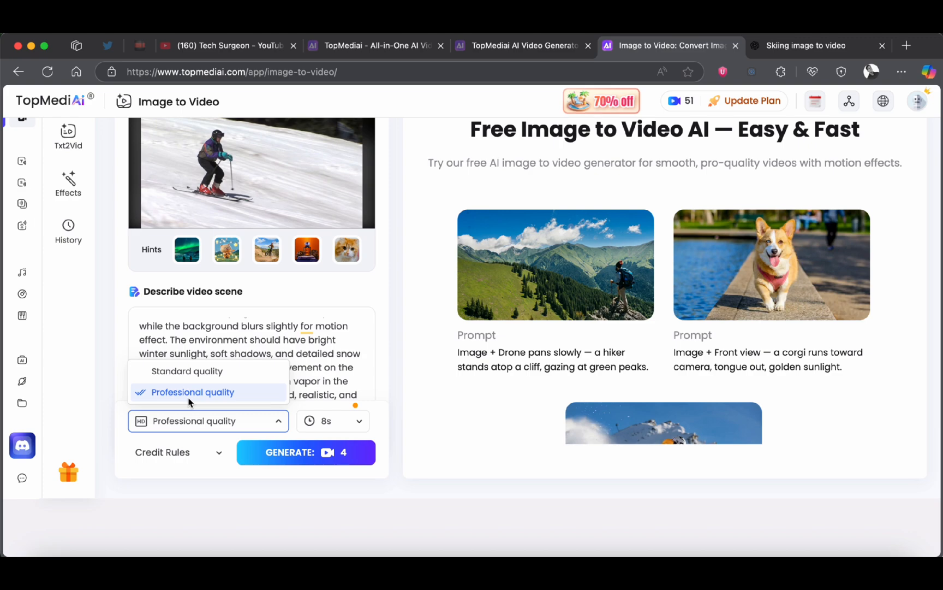
click(332, 420)
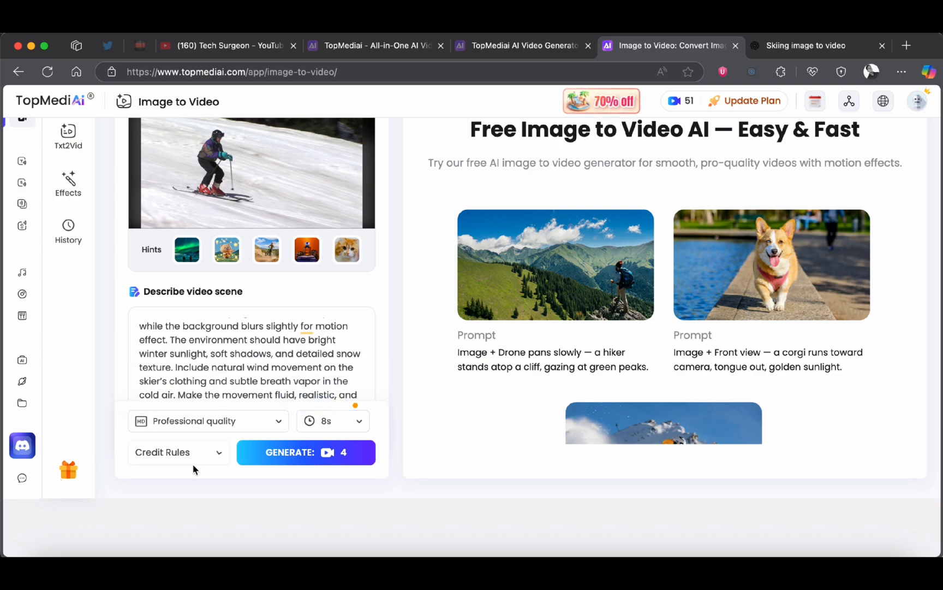
click(162, 452)
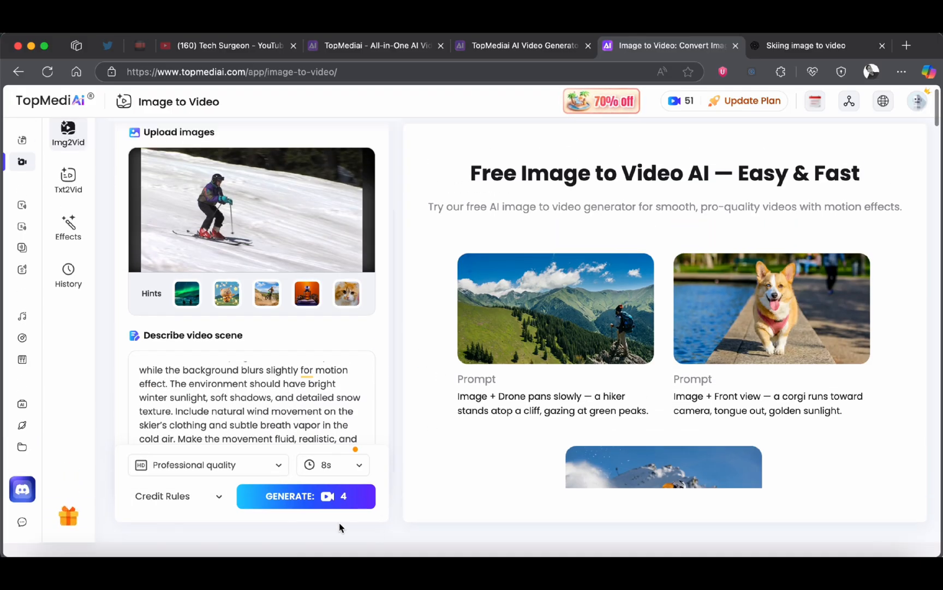
Generate the skier video and view the remaining video credit balance.
click(306, 495)
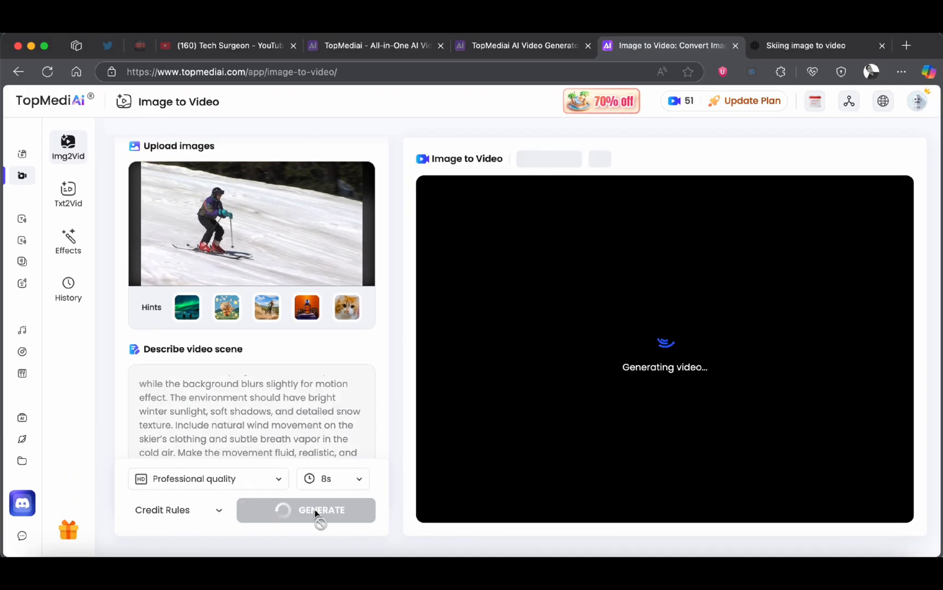
mouse_move(511, 447)
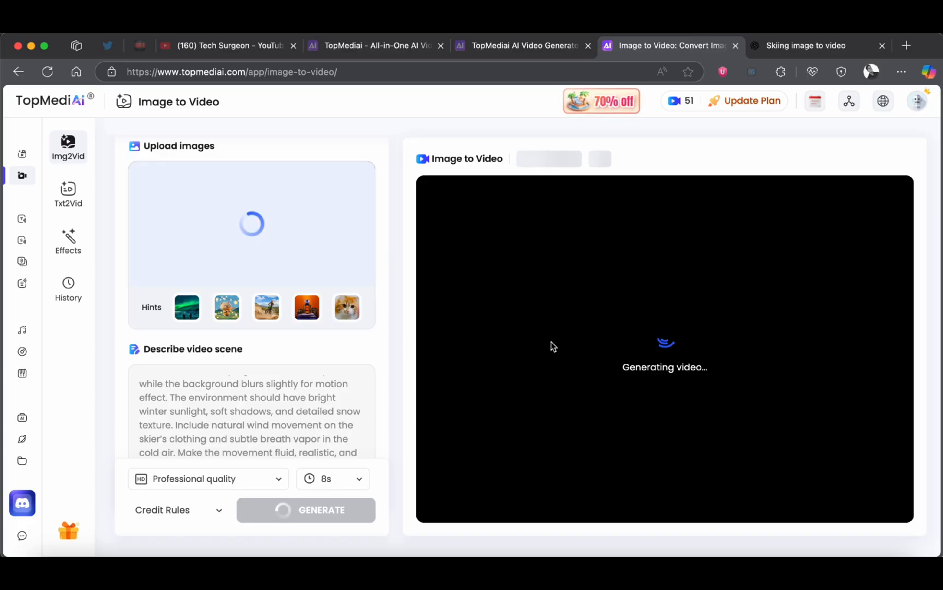
click(681, 100)
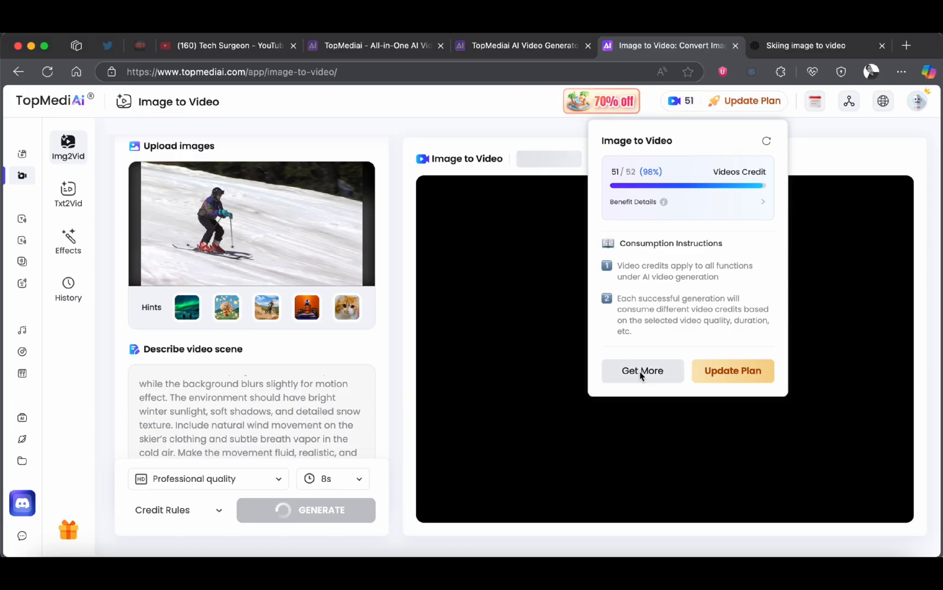
Open the Get More dialog listing video credit packages from 10 to 500.
click(642, 370)
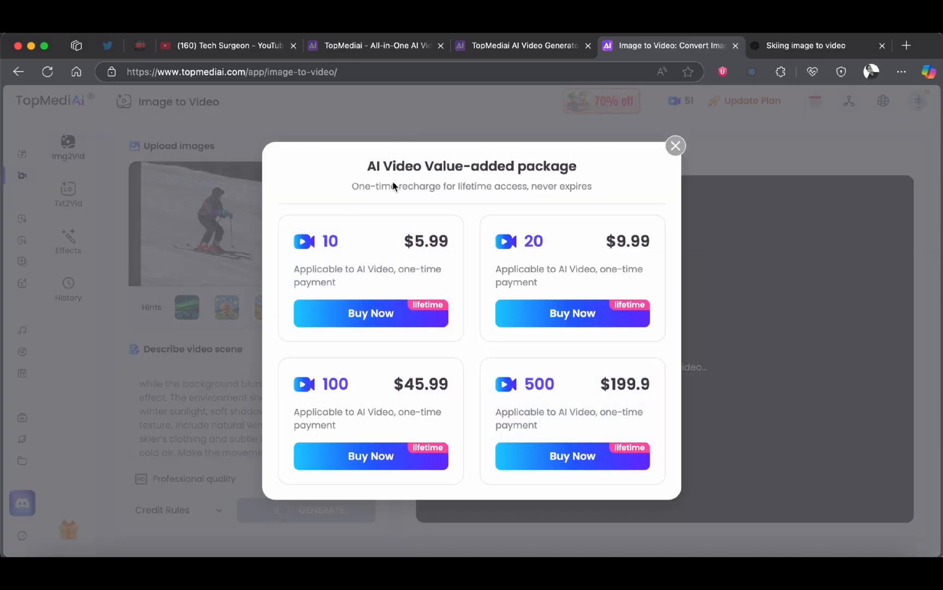
mouse_move(559, 236)
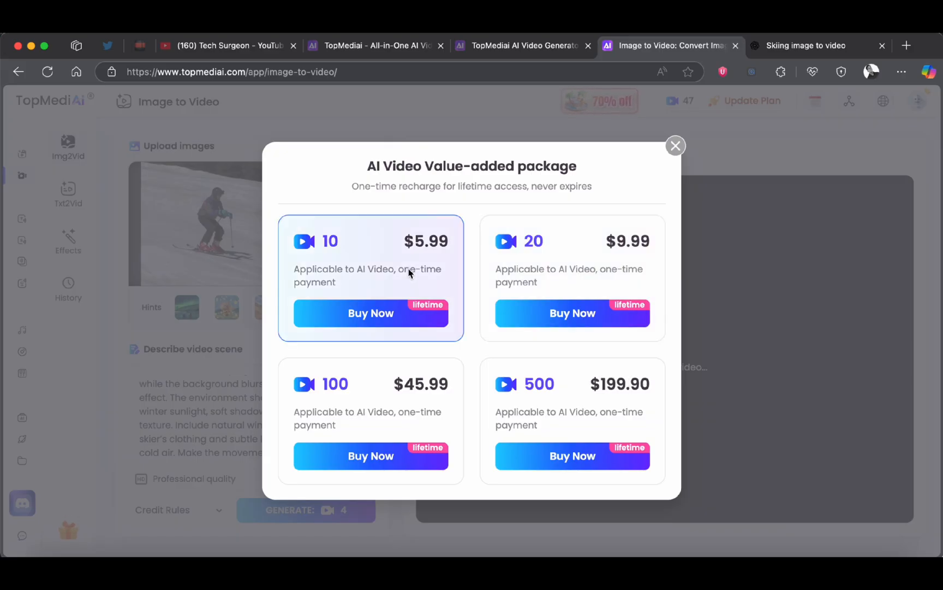
mouse_move(435, 263)
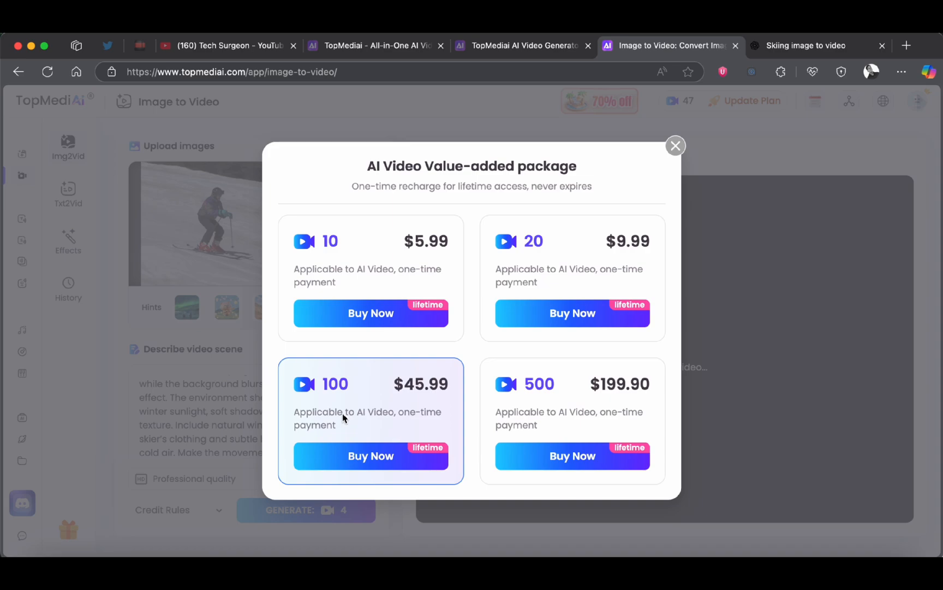
mouse_move(436, 397)
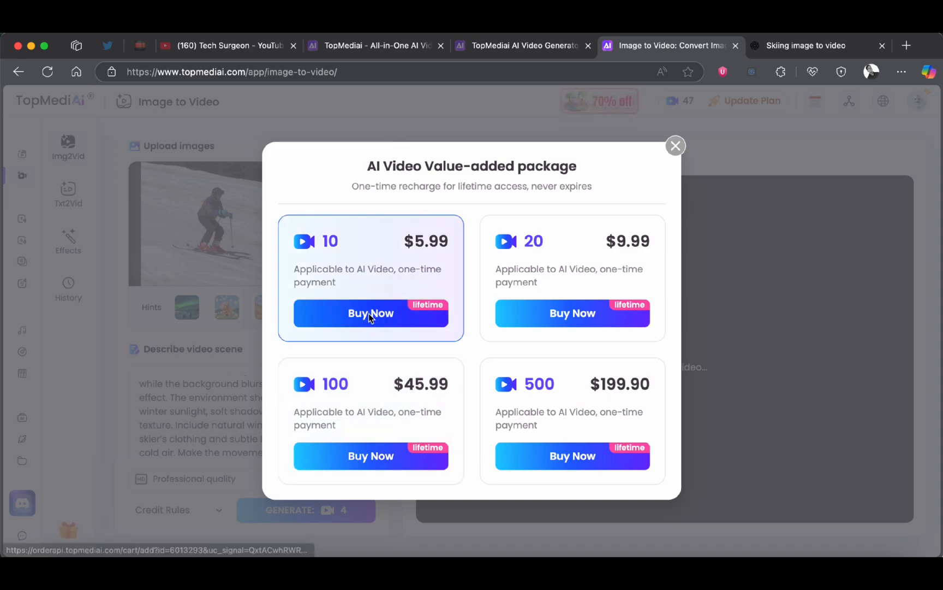
Open checkout for the 10-video lifetime package at $5.99.
click(371, 312)
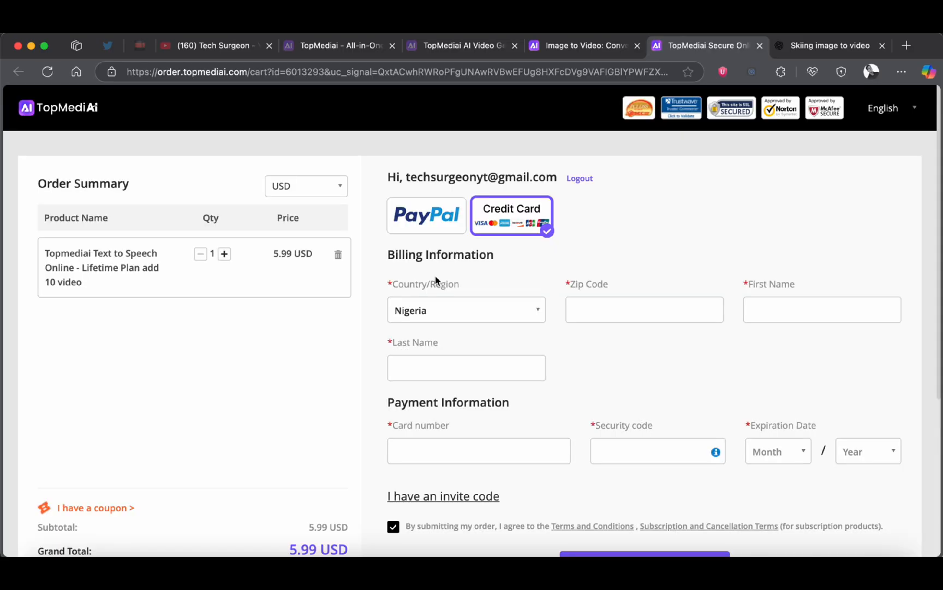
mouse_move(452, 230)
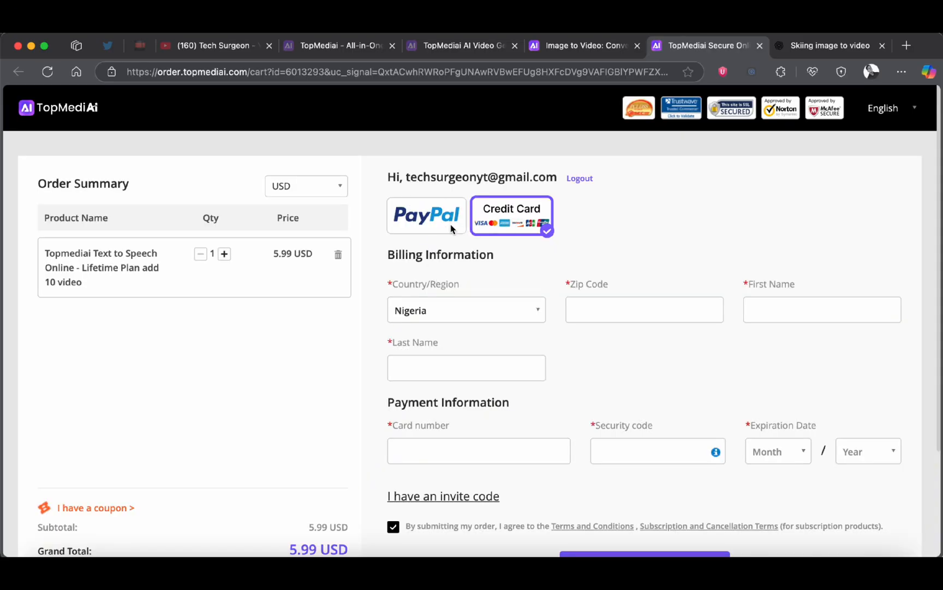
click(426, 215)
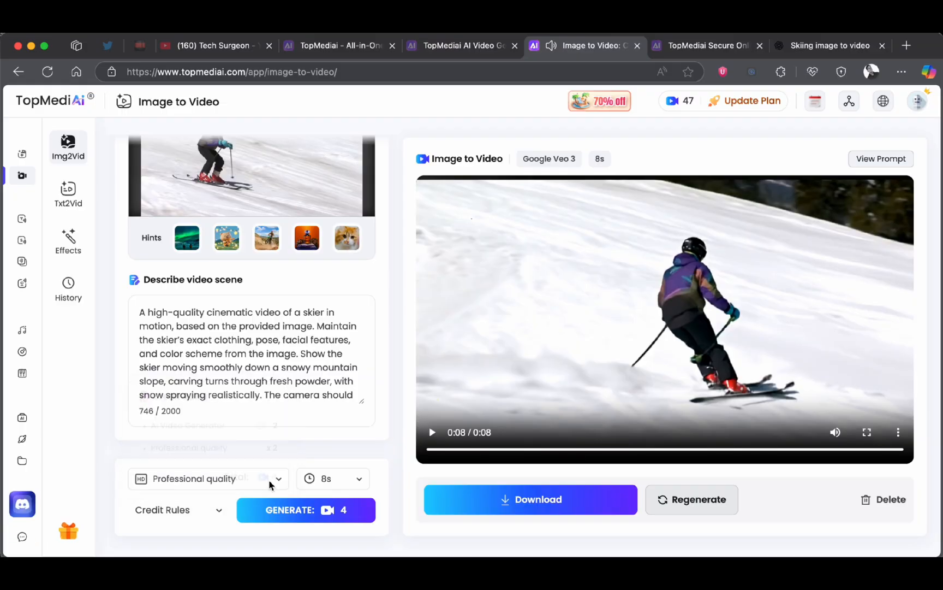
Play and pause the generated 8-second skier video.
click(432, 432)
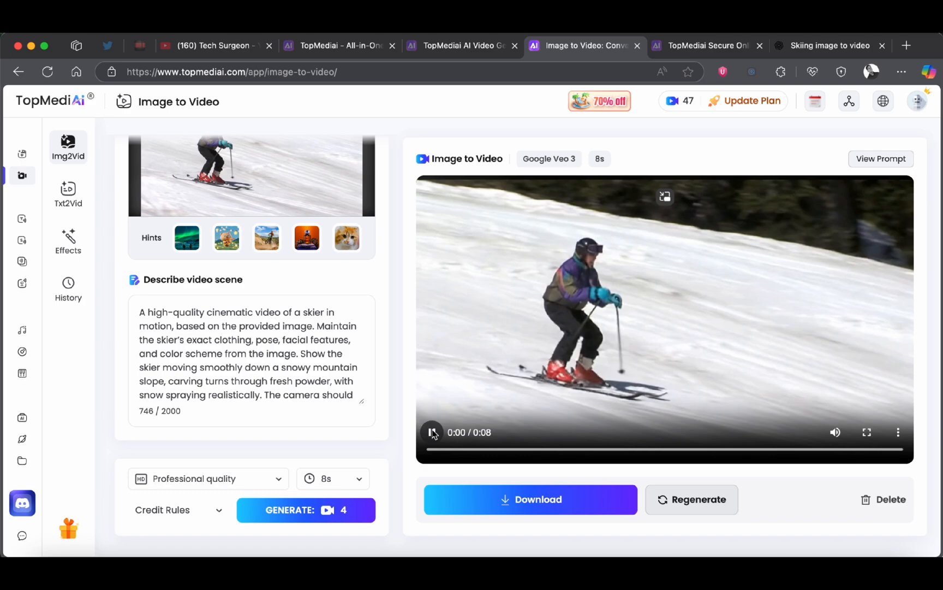
click(432, 432)
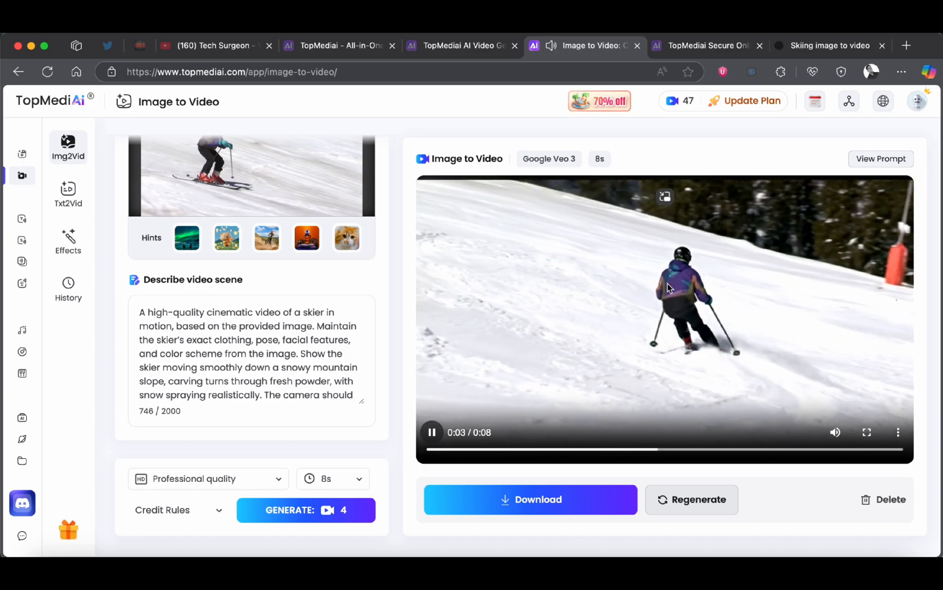
click(431, 431)
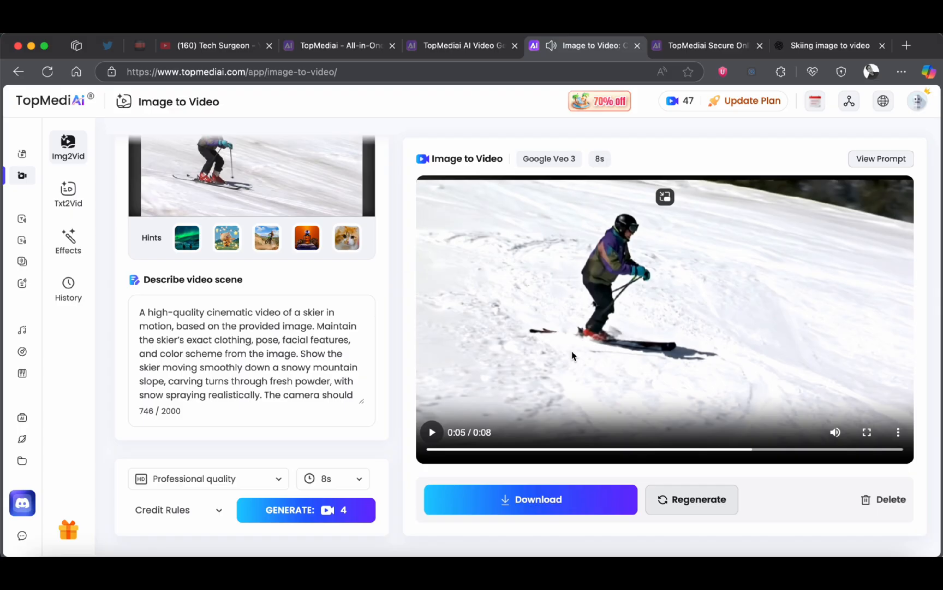
mouse_move(668, 347)
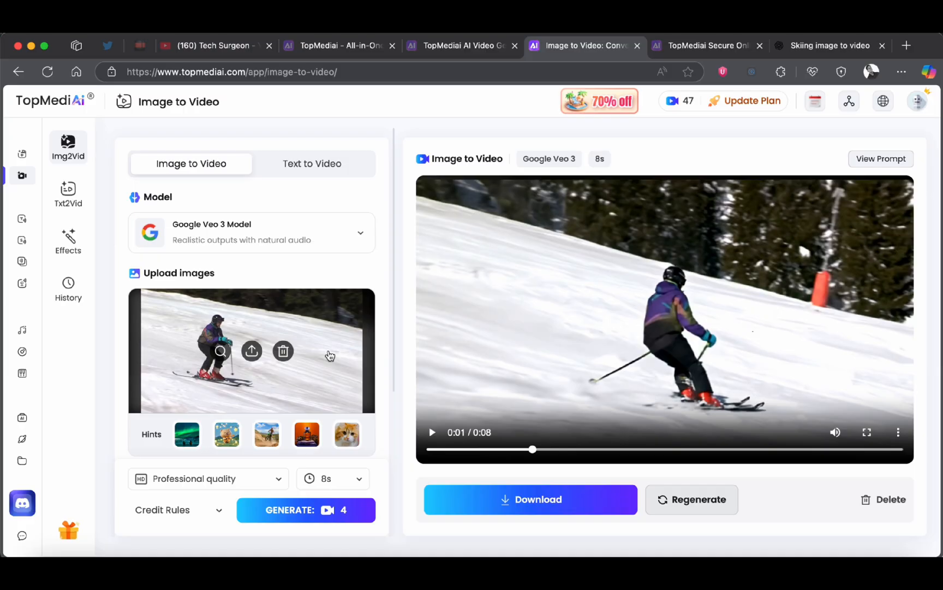
mouse_move(606, 378)
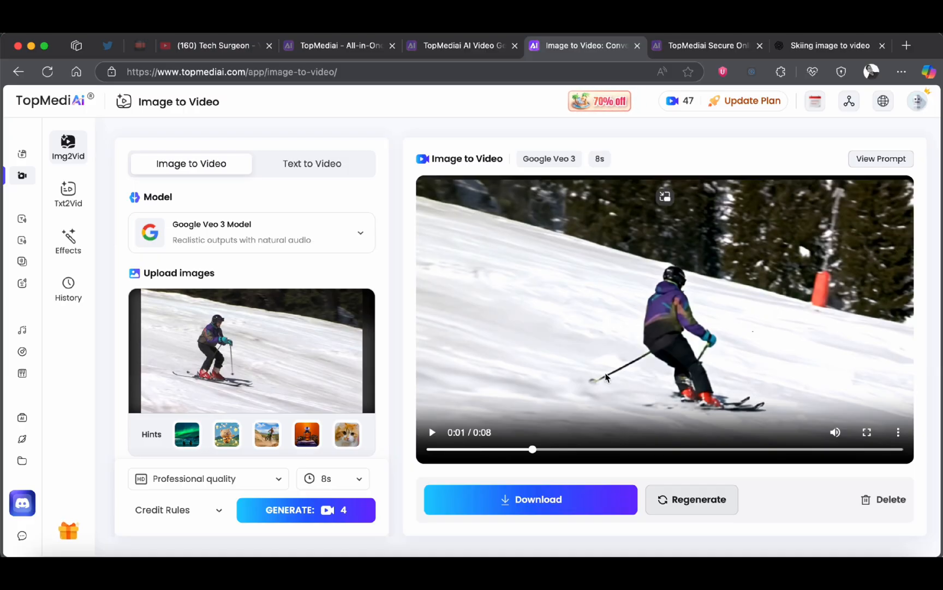
mouse_move(525, 448)
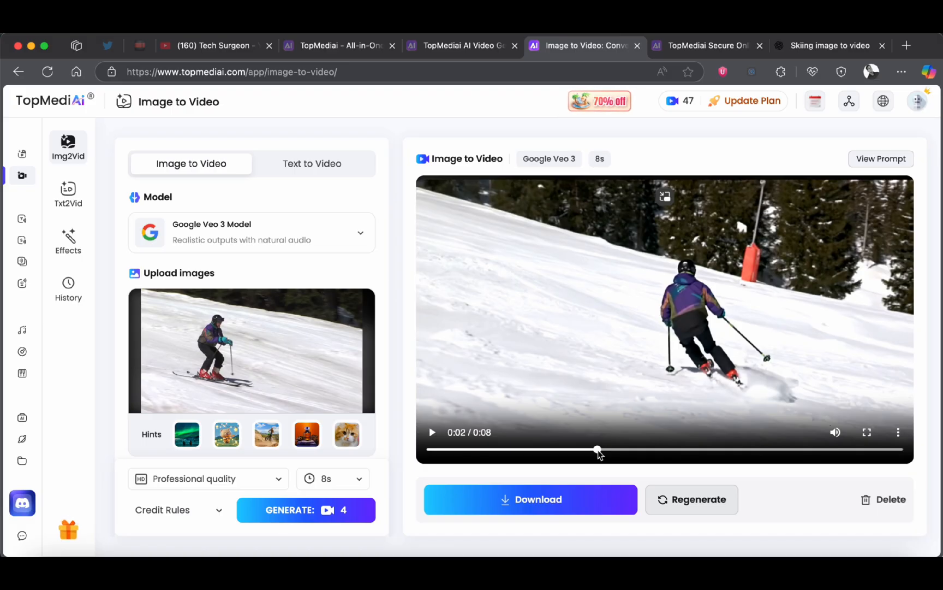
mouse_move(149, 192)
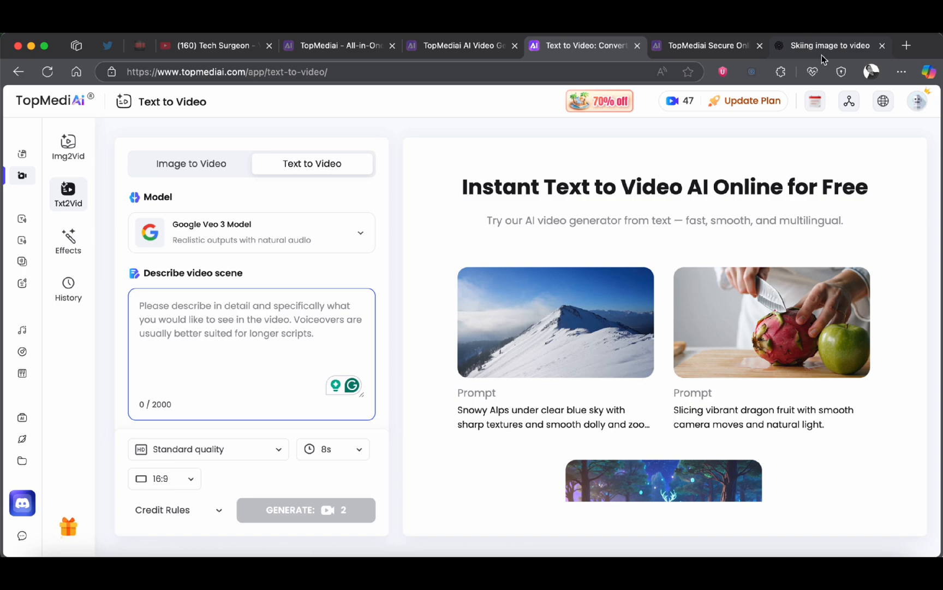
Send ChatGPT a request for a detailed prompt of two children gaming in a living room.
click(830, 45)
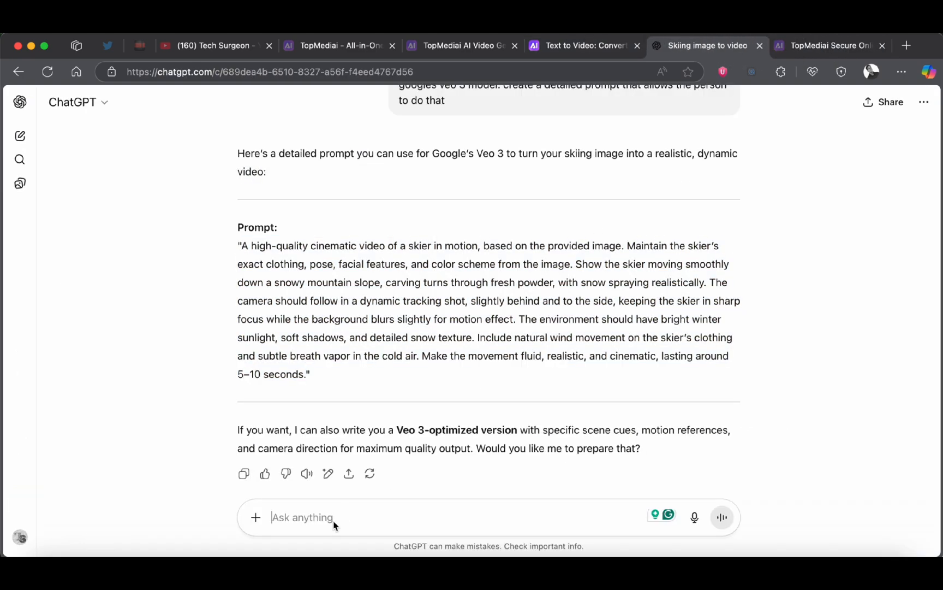
text(create a de)
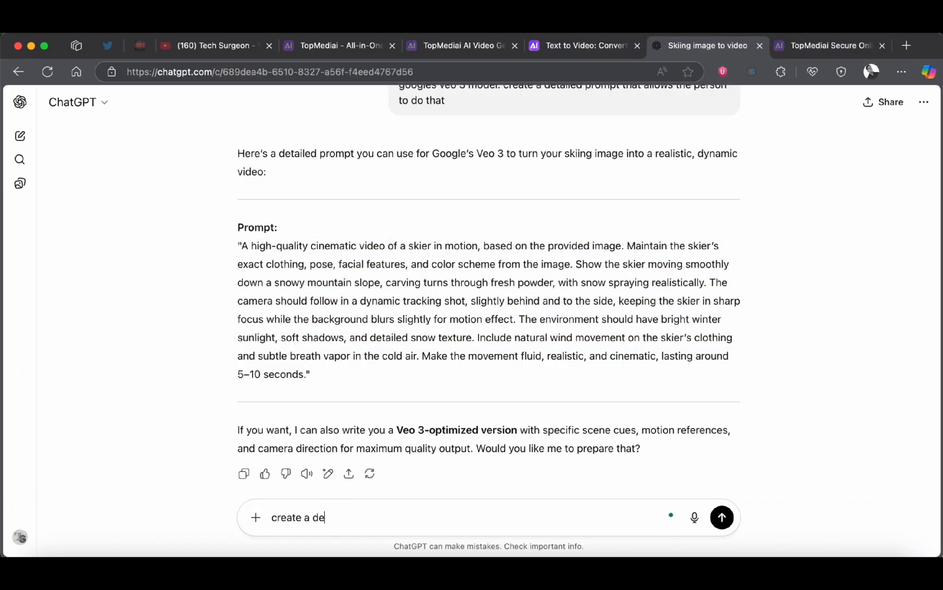
text(tailed prompt of a living room with two children sitting playing vid)
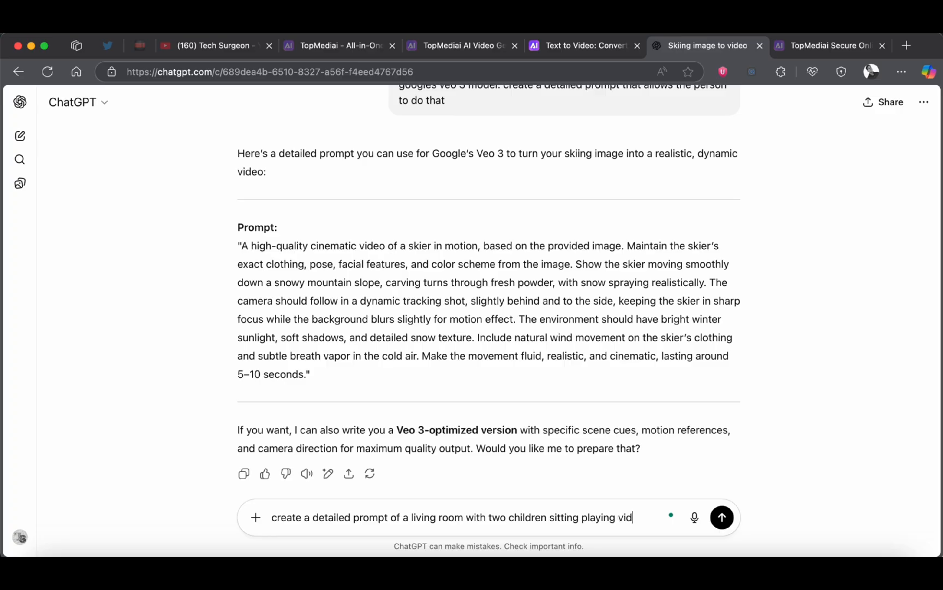
click(721, 517)
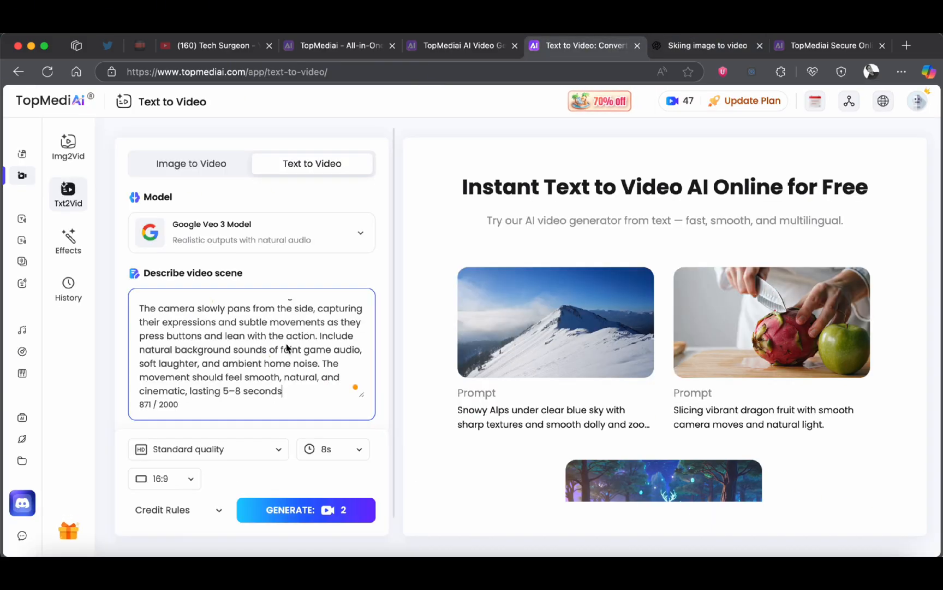
Generate the living-room gaming clip at Professional quality with the Veo 3 model.
click(207, 449)
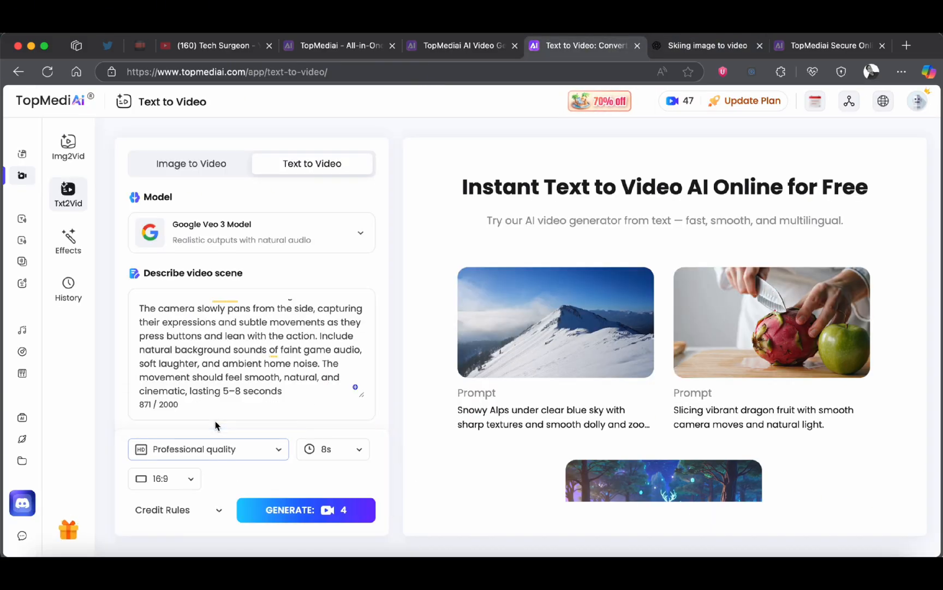
click(208, 448)
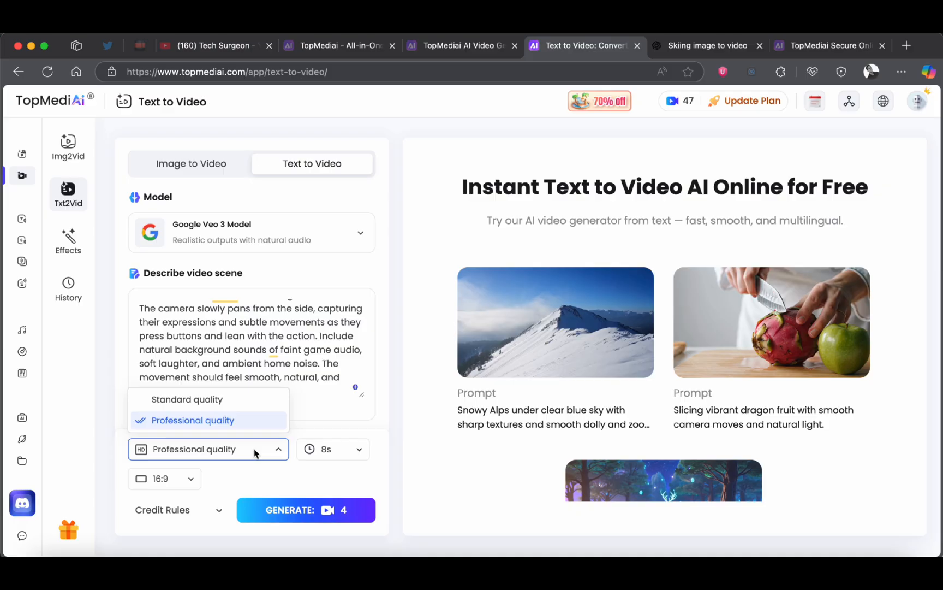
click(332, 449)
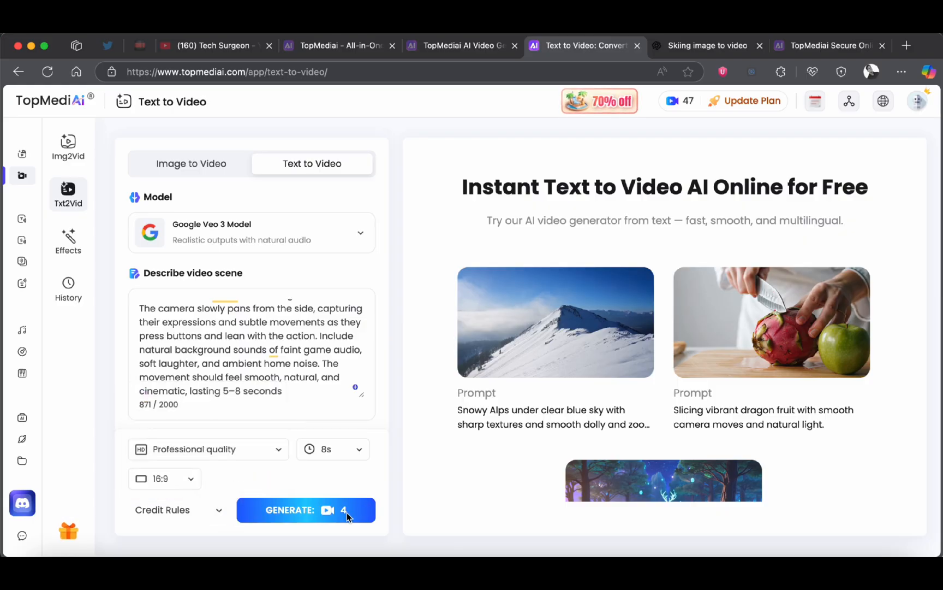
click(307, 510)
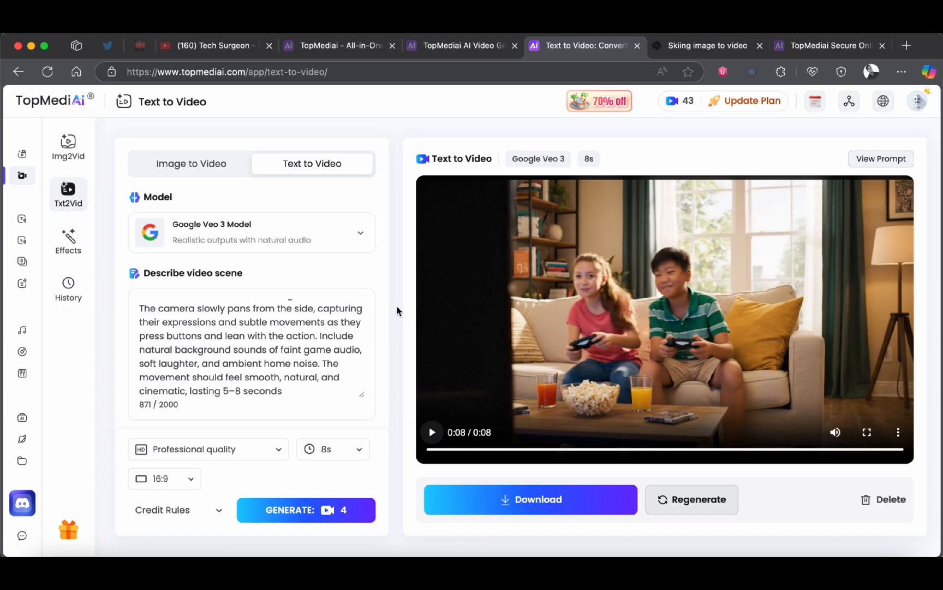
mouse_move(866, 427)
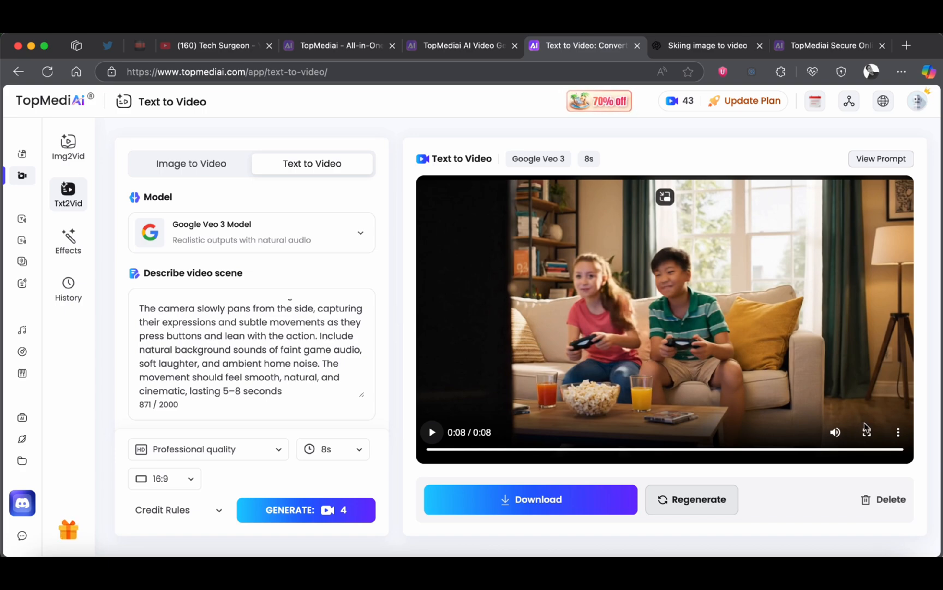
mouse_move(439, 383)
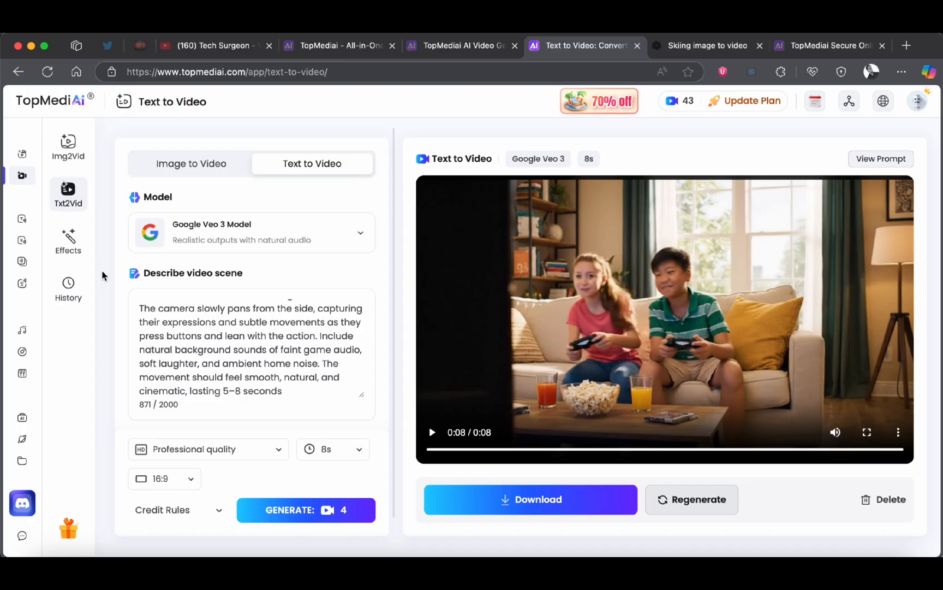
Open the Video Effects gallery from the left sidebar.
click(68, 241)
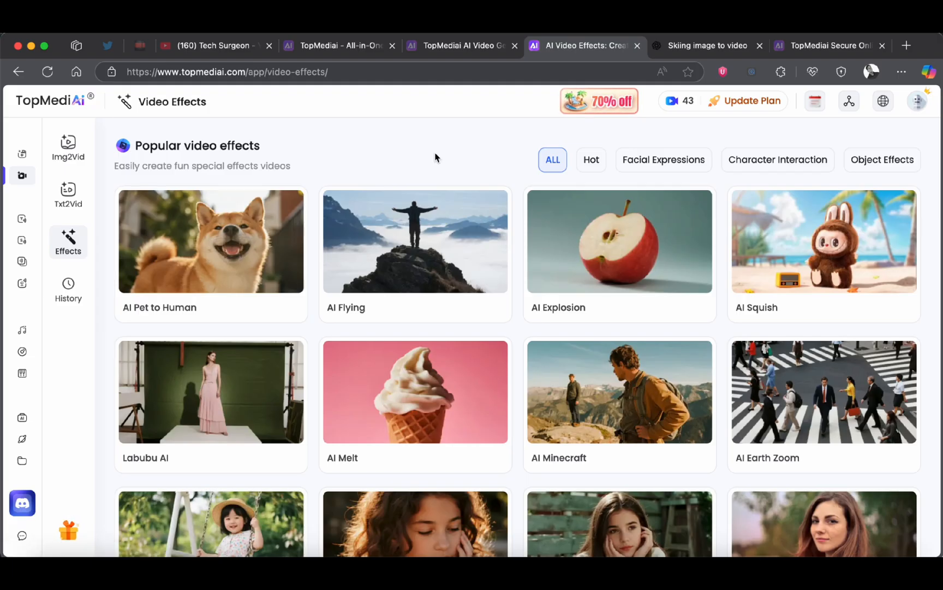
Upload Pineapple.jpeg to the AI Explosion effect and play its sample video.
scroll(down, 3)
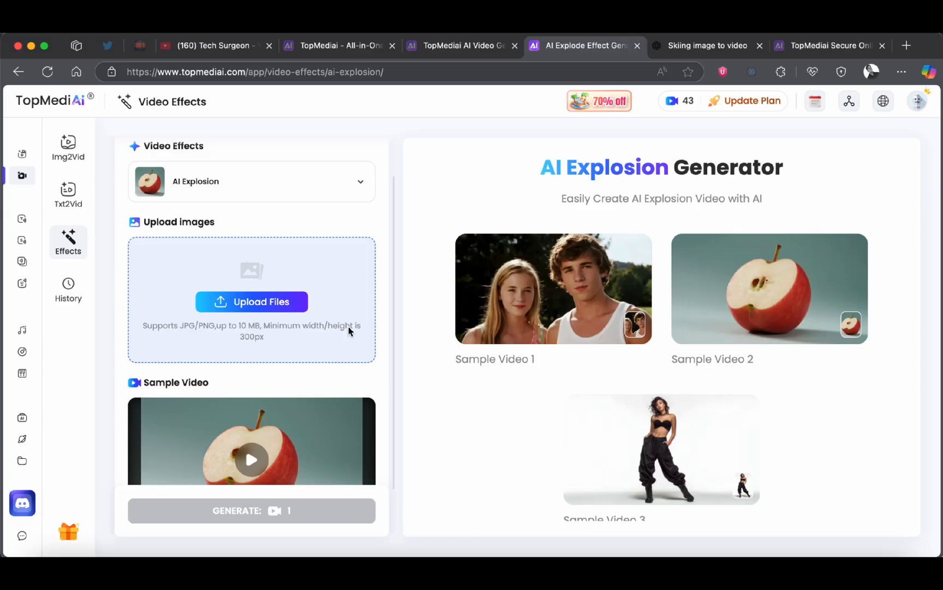
mouse_move(252, 301)
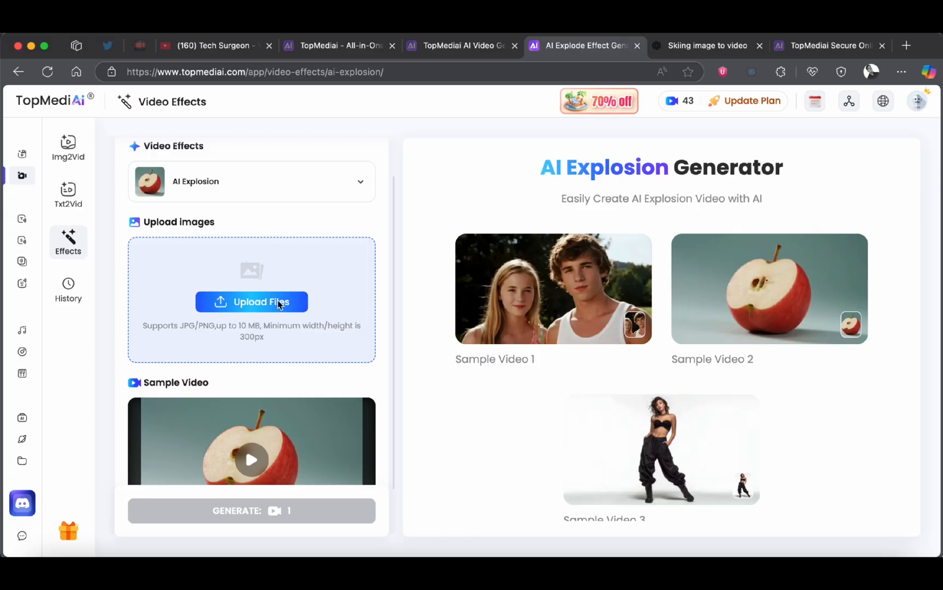
click(252, 301)
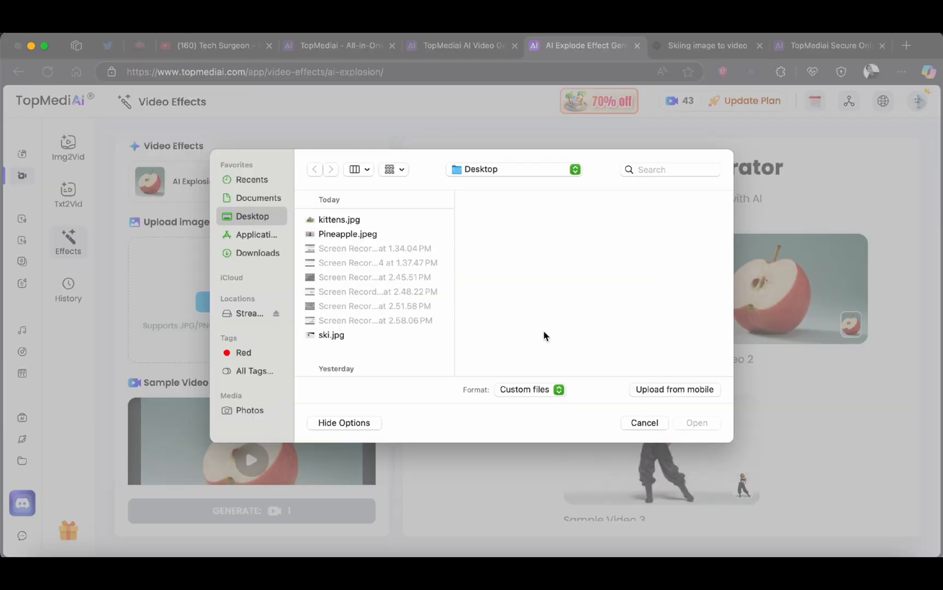
click(348, 234)
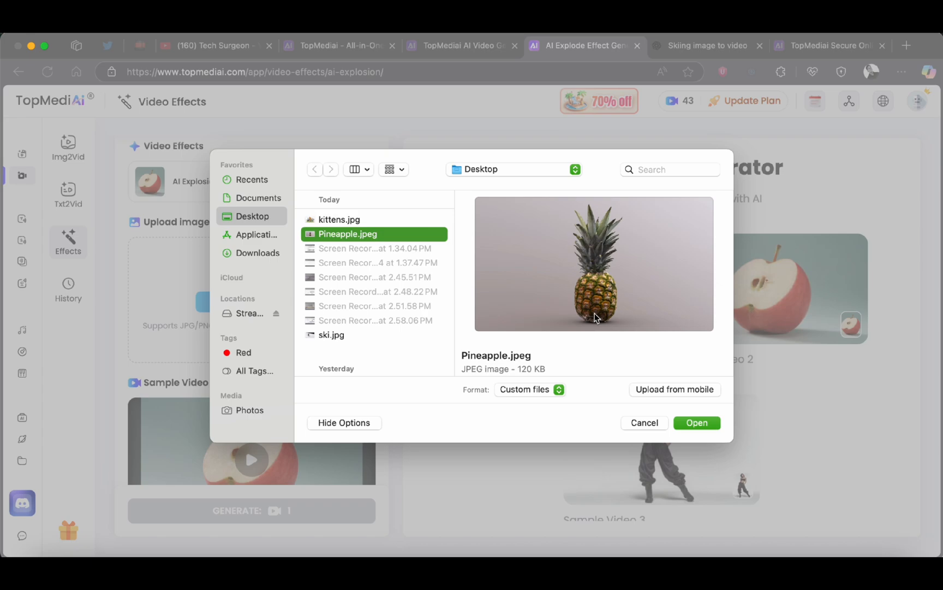
click(696, 423)
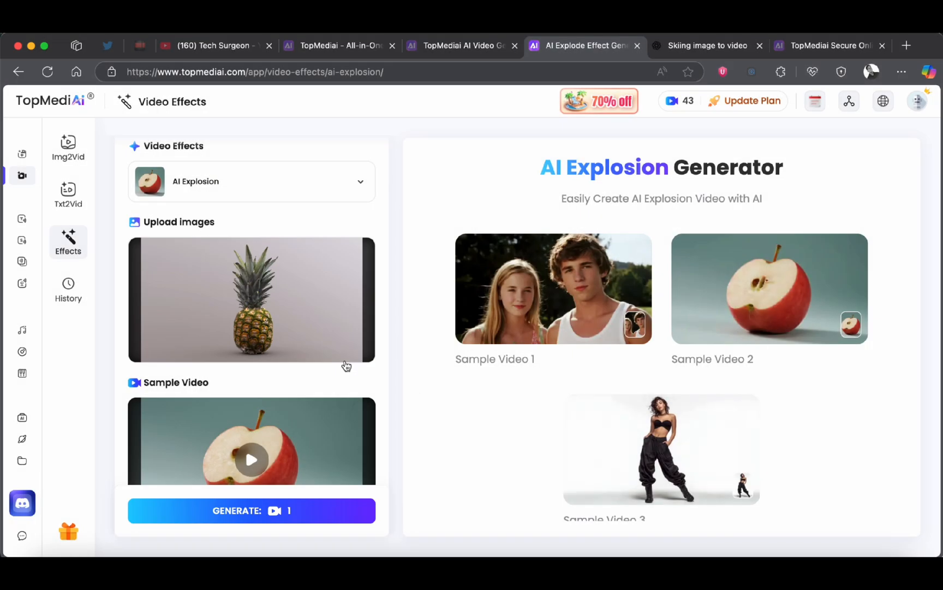
scroll(down, 3)
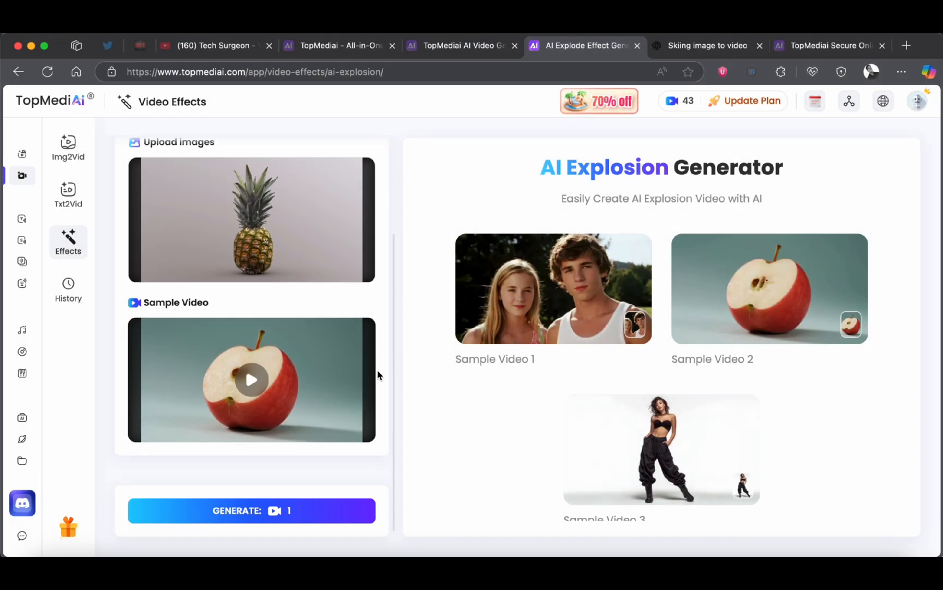
click(251, 379)
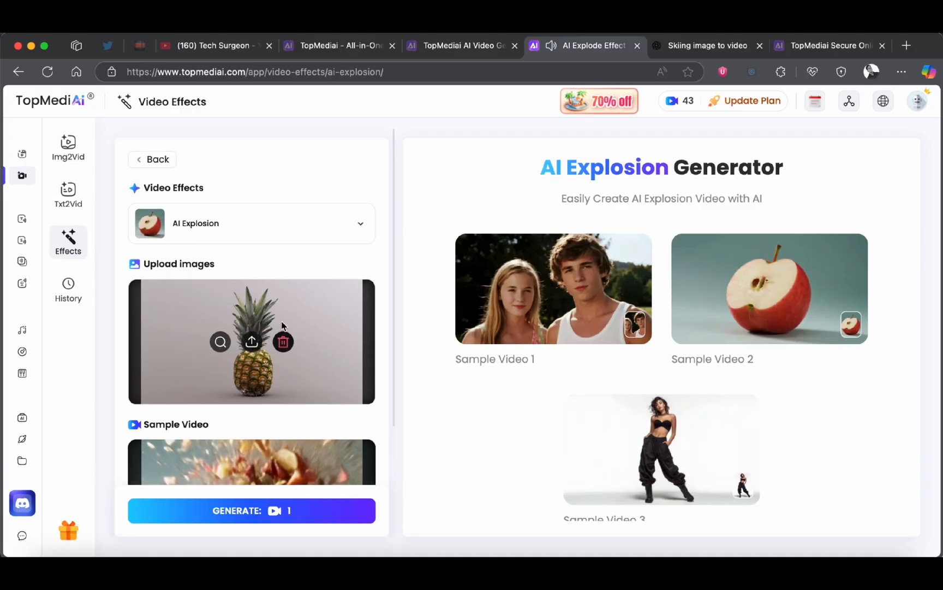
mouse_move(228, 301)
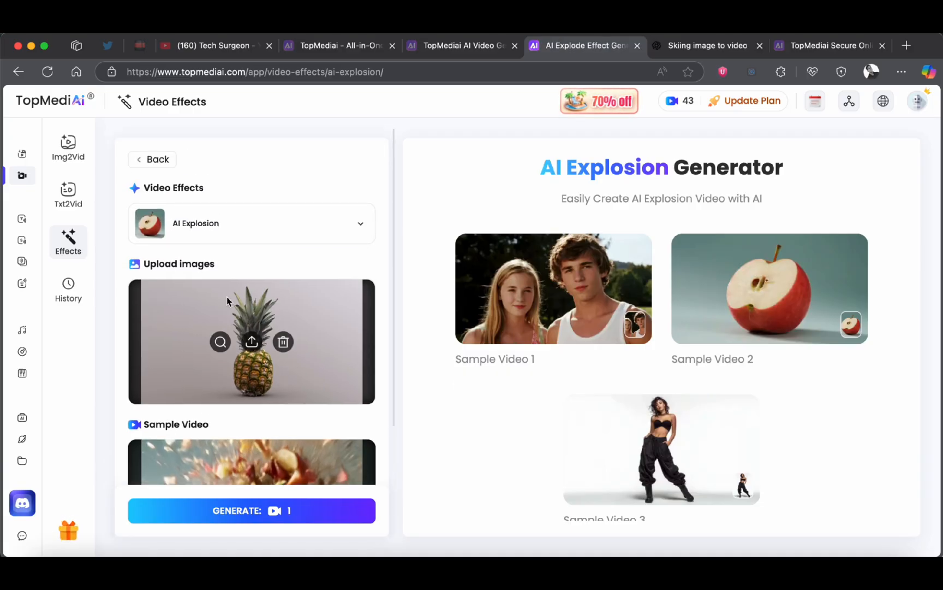
mouse_move(266, 514)
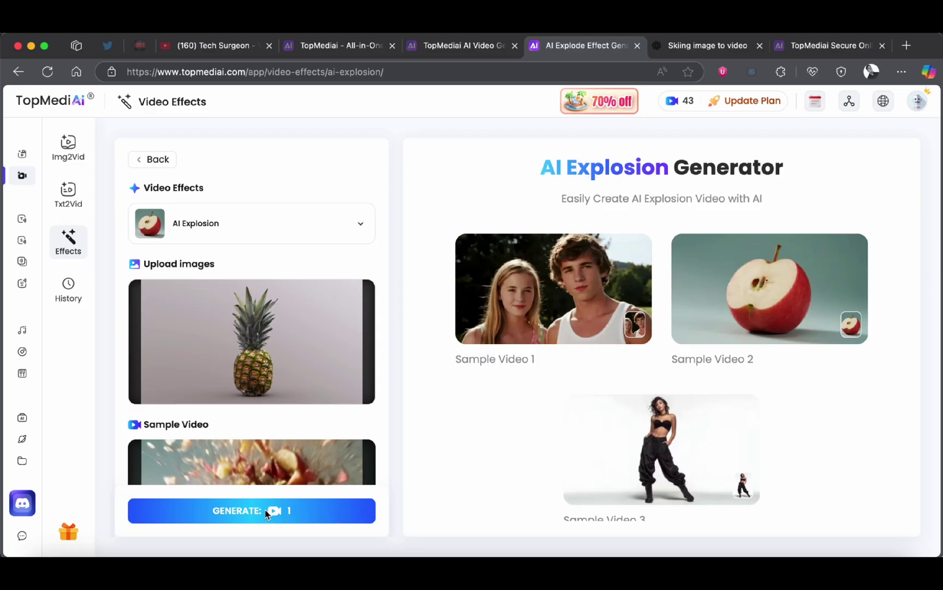
Generate the 4-second pineapple explosion video and play it back twice.
click(252, 510)
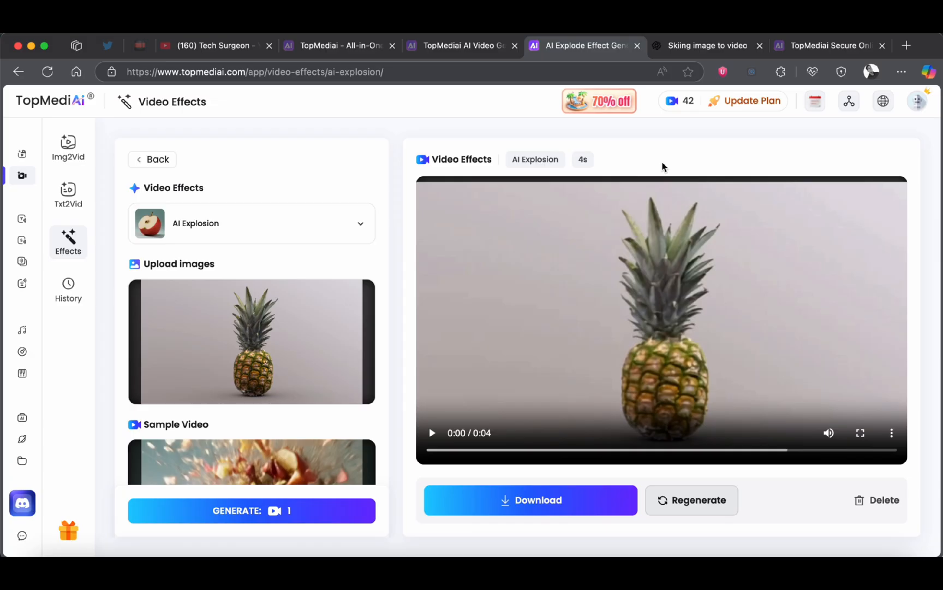
mouse_move(656, 174)
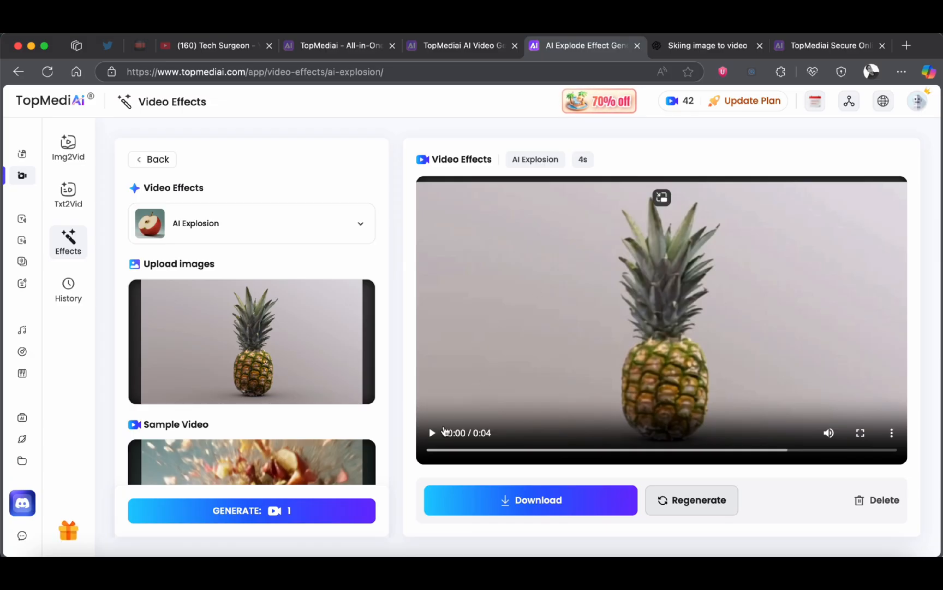
click(431, 432)
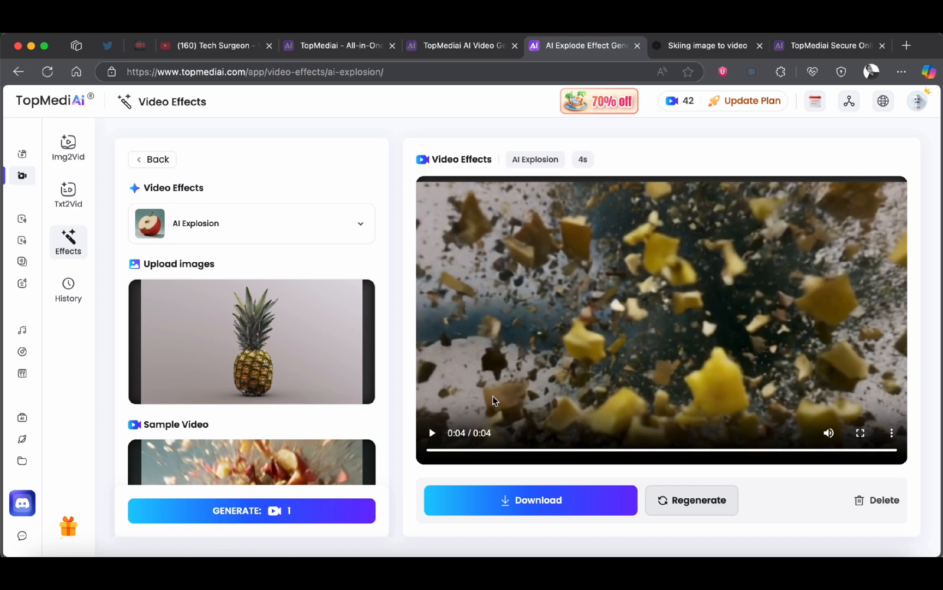
click(432, 433)
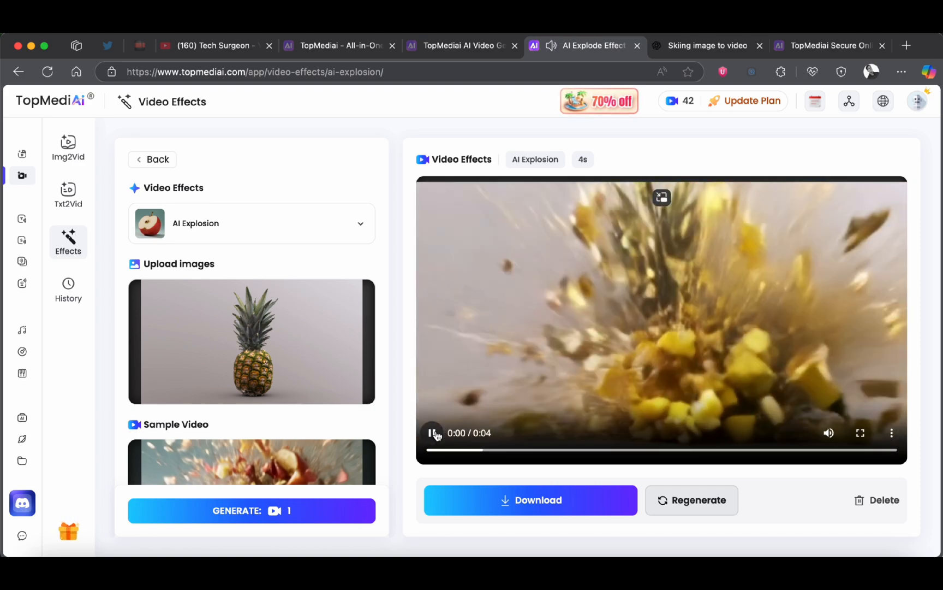
scroll(down, 3)
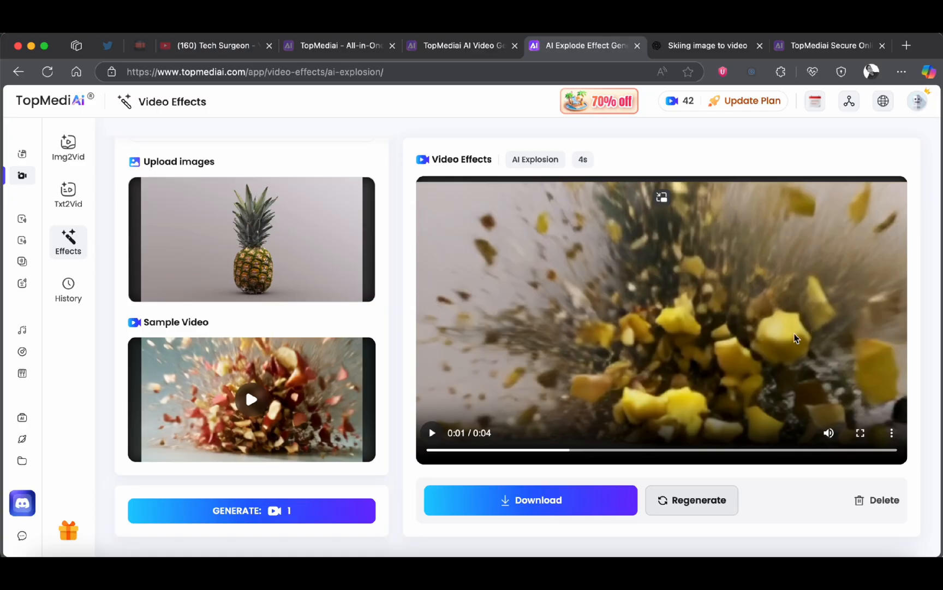
mouse_move(757, 319)
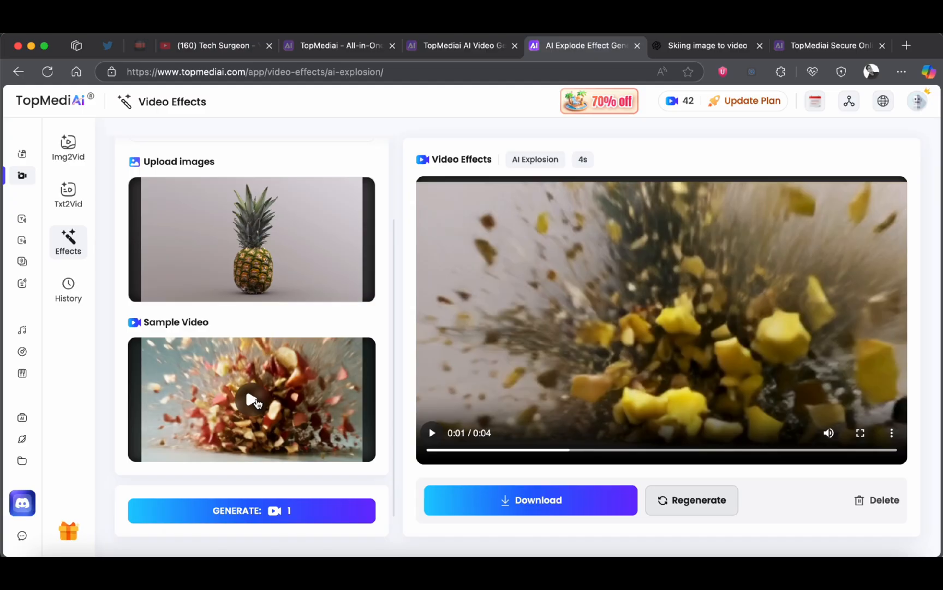
mouse_move(334, 425)
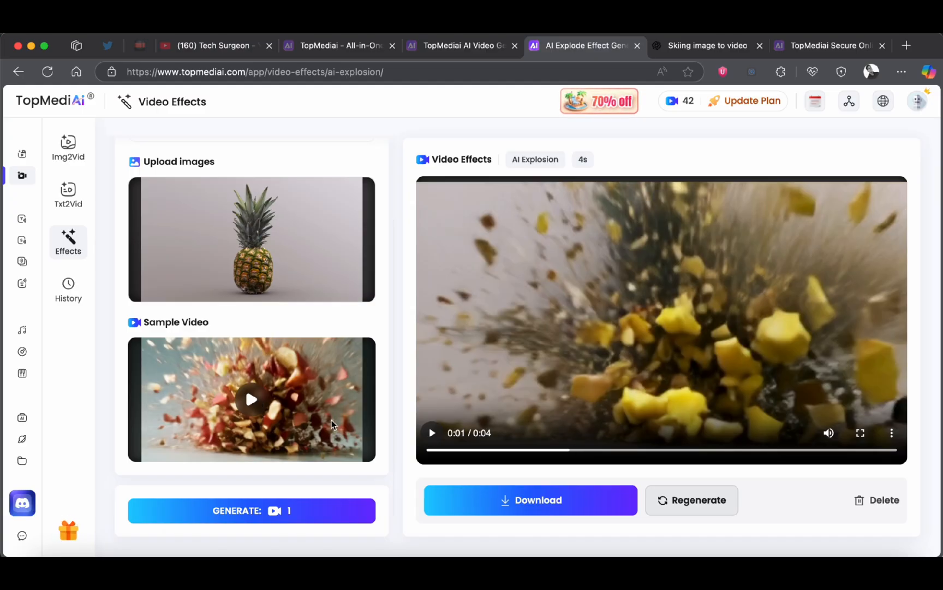
mouse_move(312, 412)
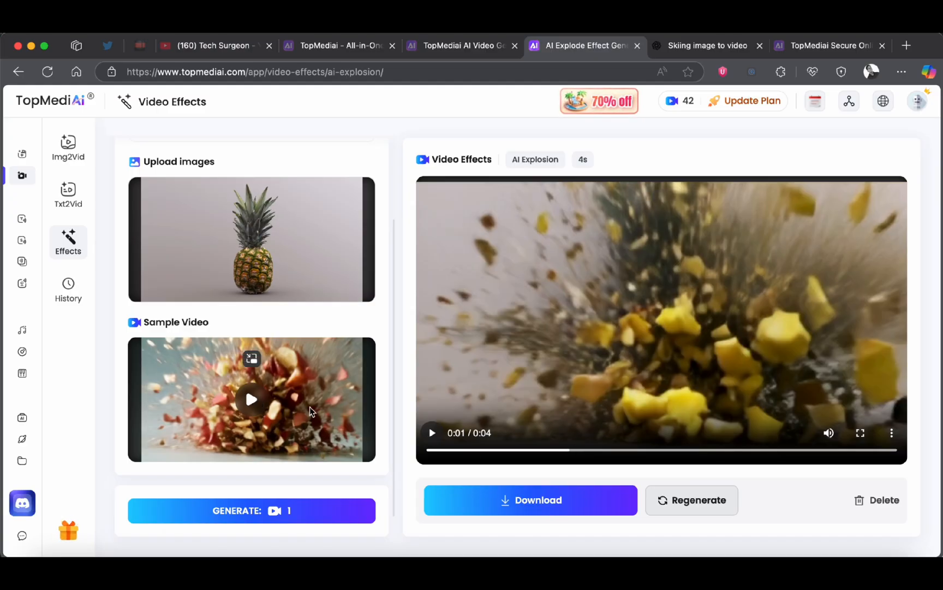
mouse_move(670, 308)
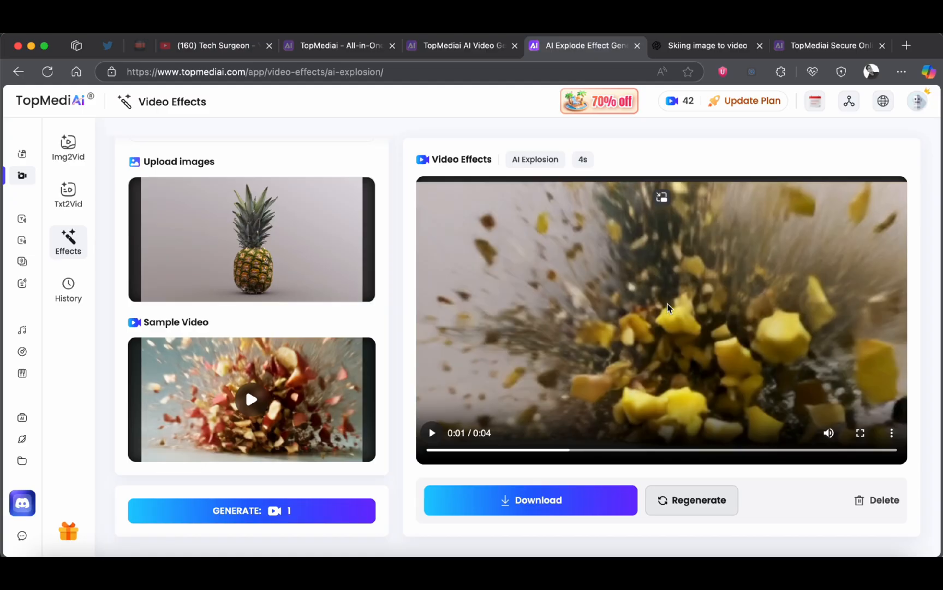
mouse_move(700, 374)
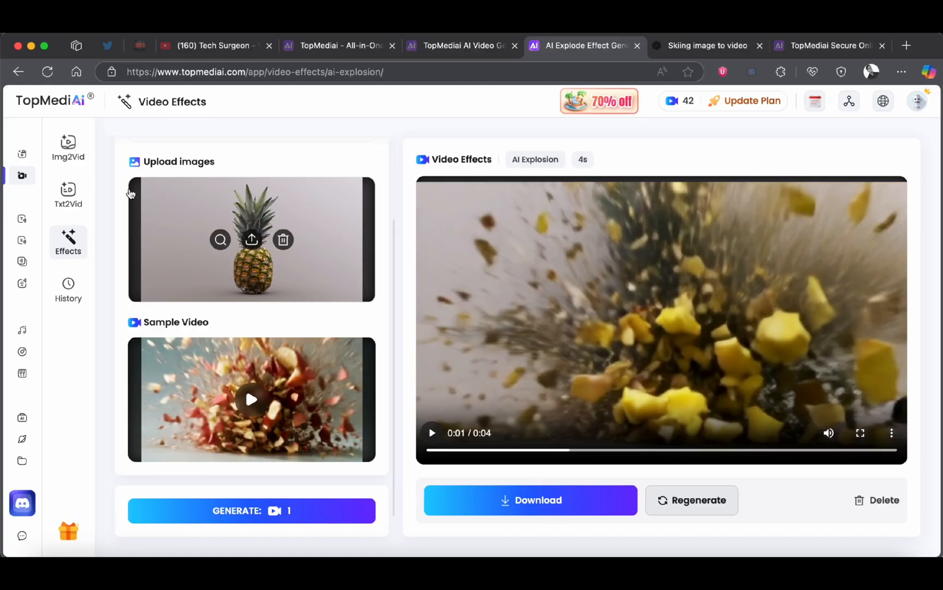
Return to Img2Vid, then open the 70% off Summer Mega Sale page.
click(68, 144)
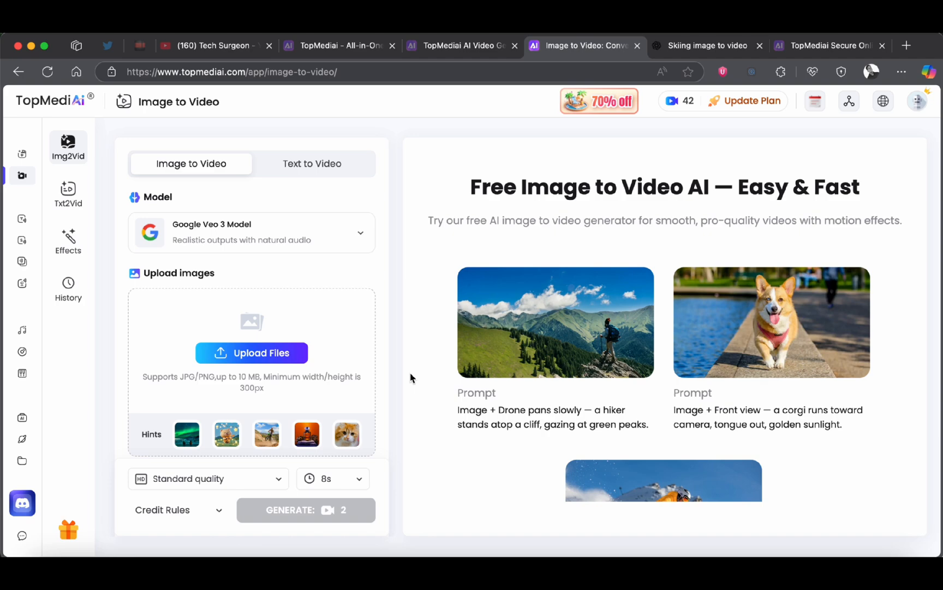
click(679, 101)
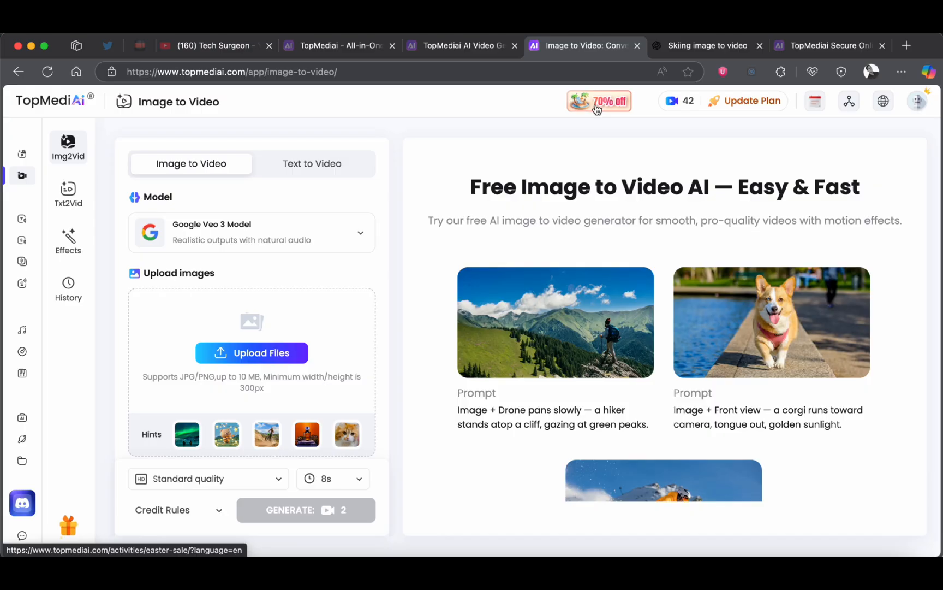
click(598, 100)
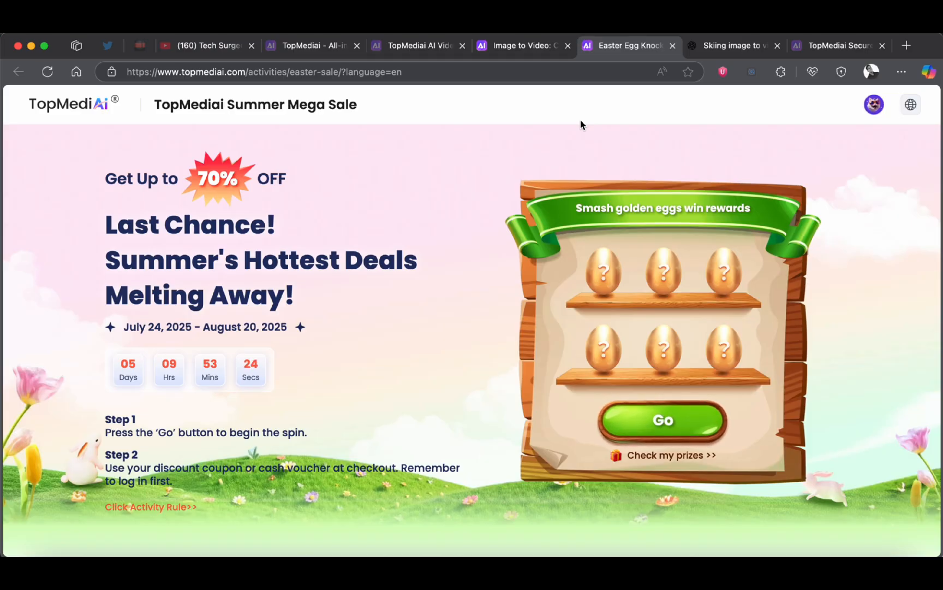
Scroll past the Buy-one-get-two and 5-in-1 bundles to the $349 Super Bundle, then open the Tech Surgeon channel.
scroll(down, 3)
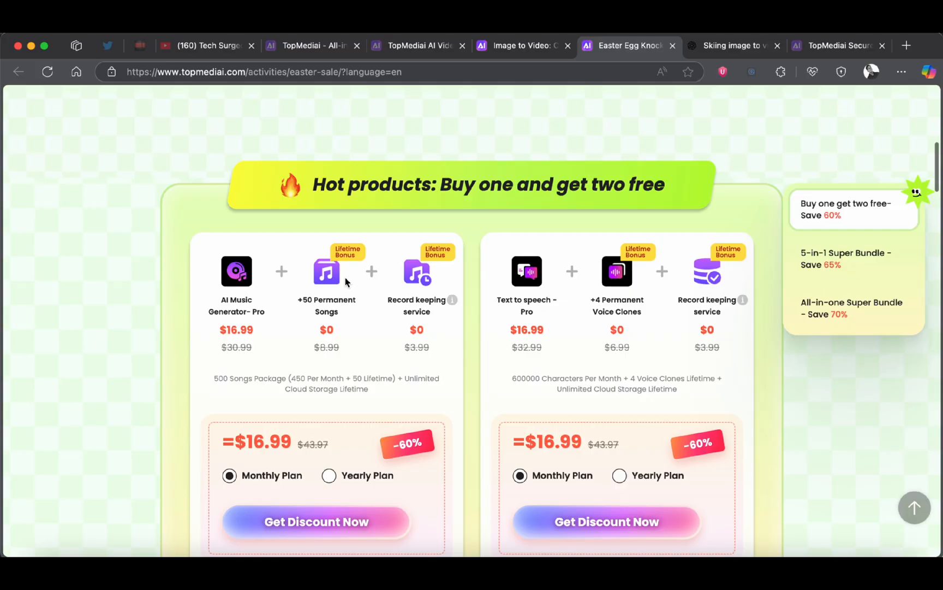
scroll(down, 3)
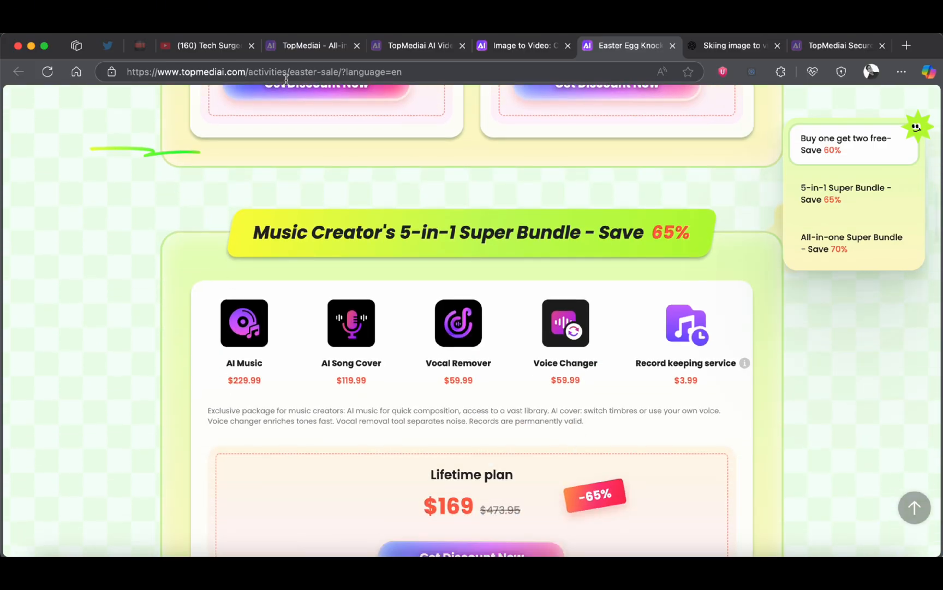
mouse_move(595, 263)
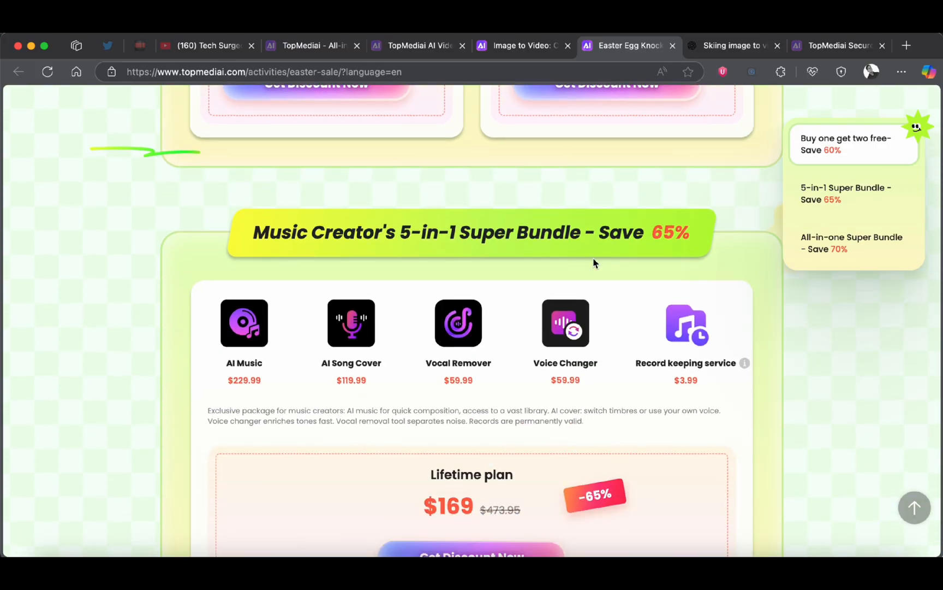
scroll(down, 3)
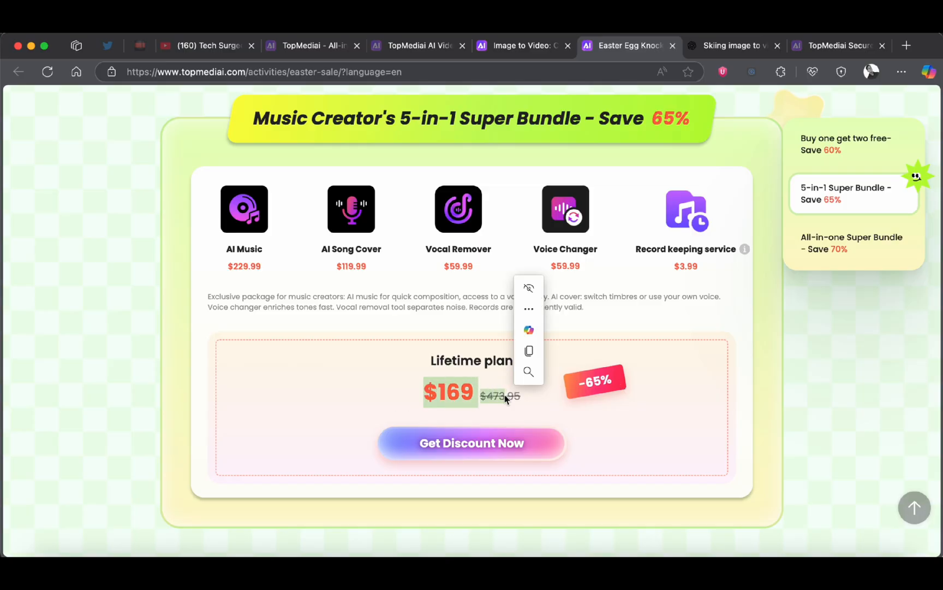
scroll(down, 3)
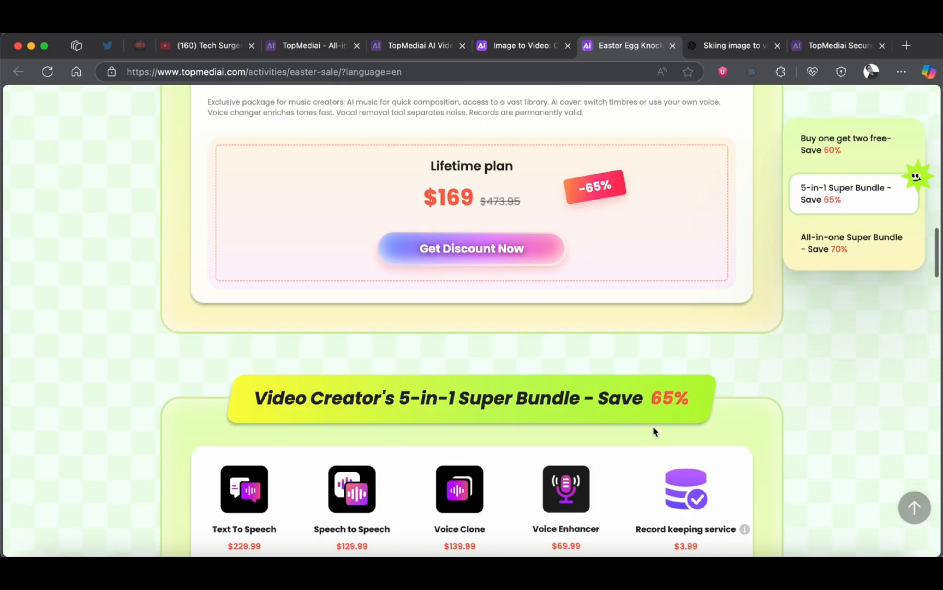
scroll(down, 3)
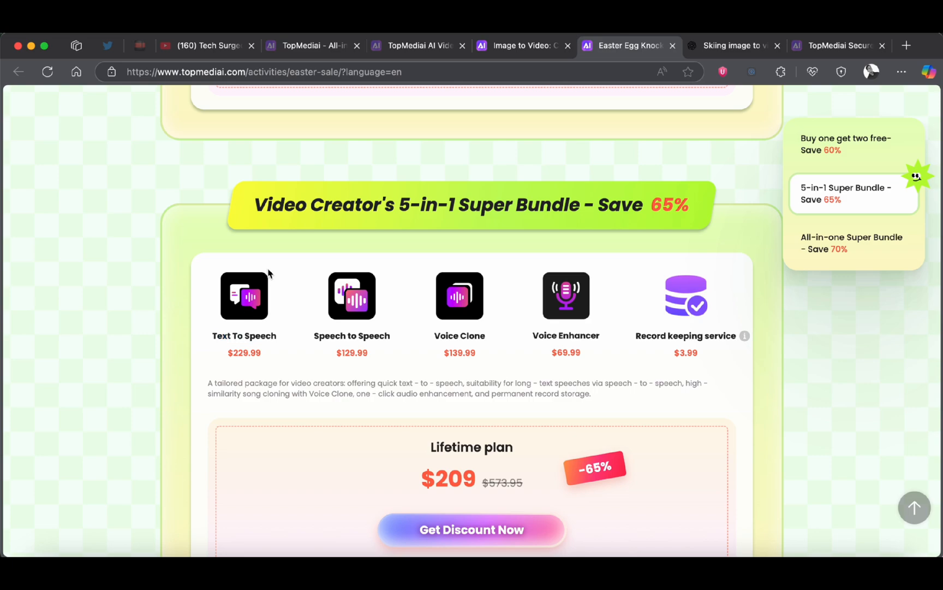
mouse_move(552, 228)
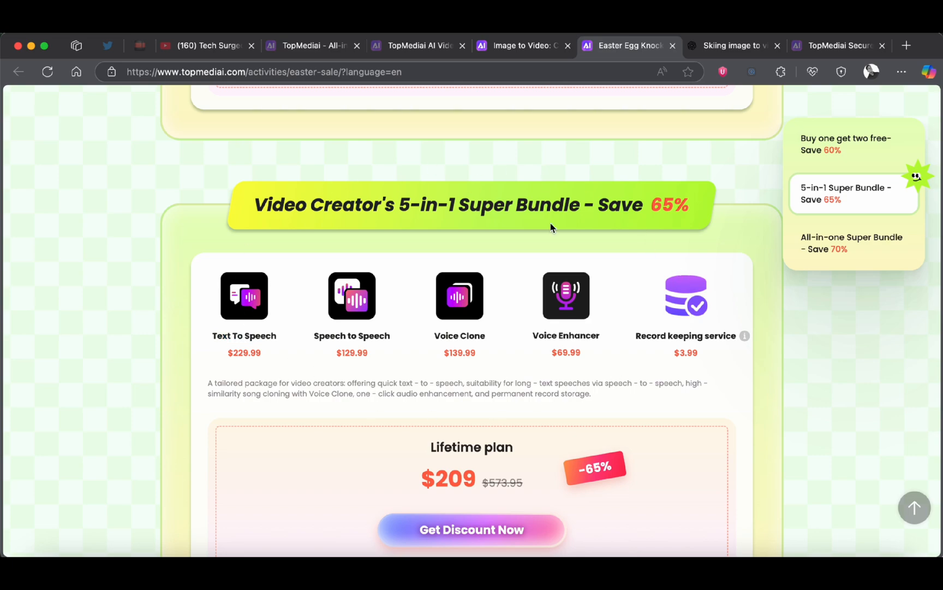
scroll(down, 3)
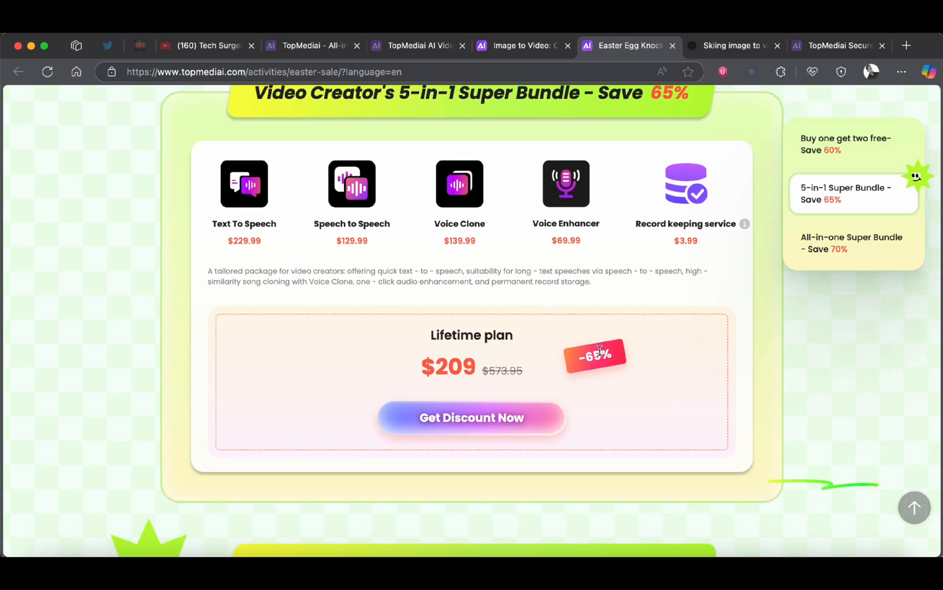
scroll(down, 3)
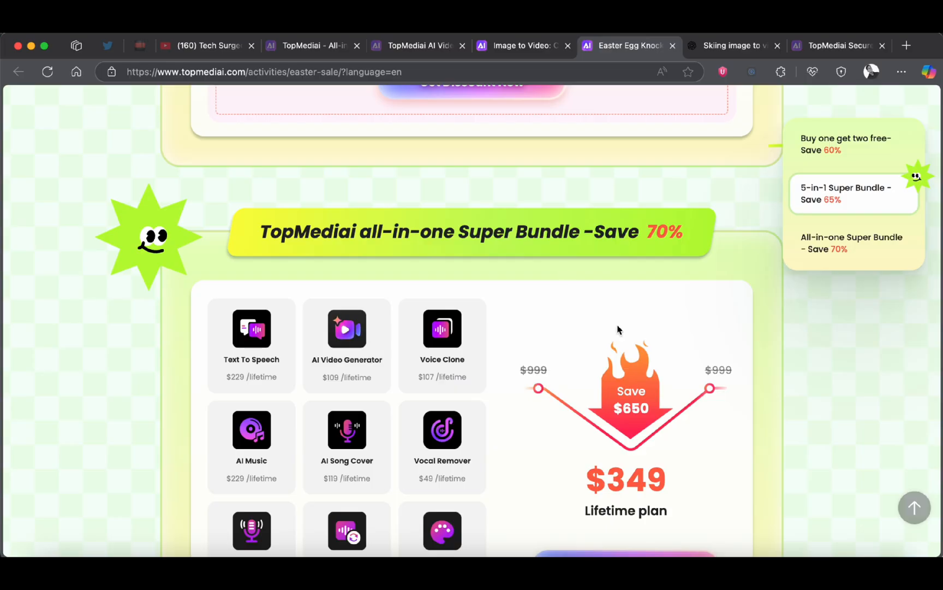
scroll(down, 3)
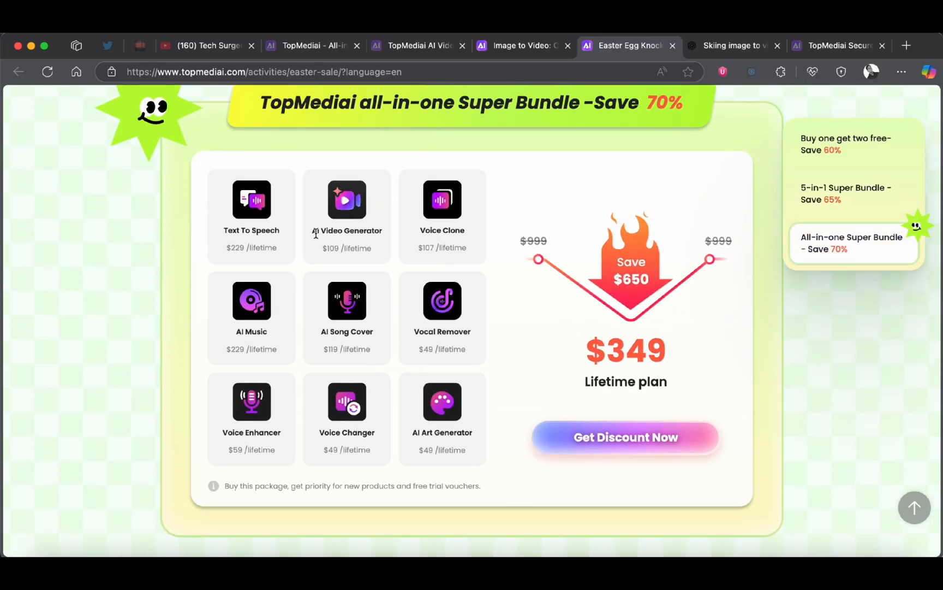
mouse_move(311, 234)
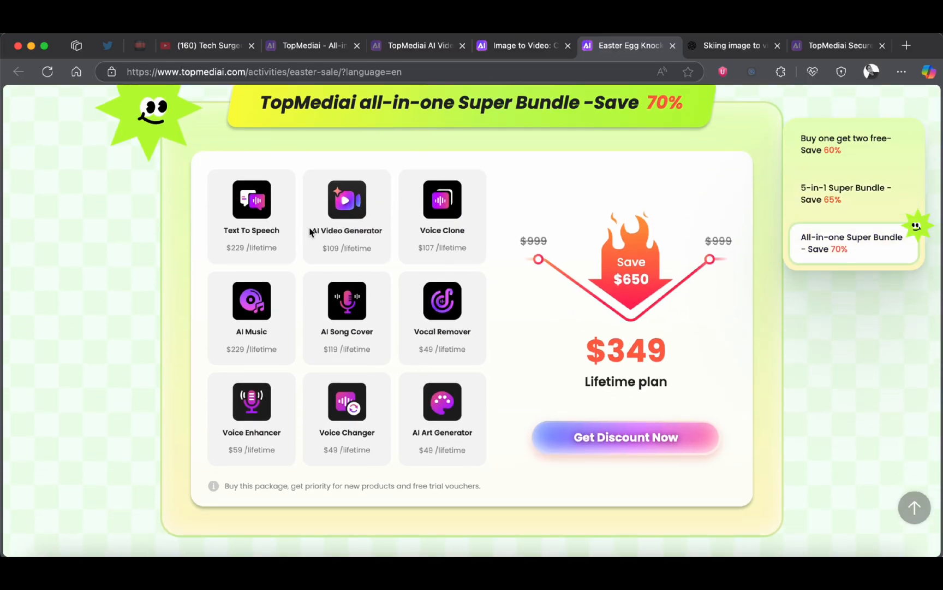
mouse_move(529, 239)
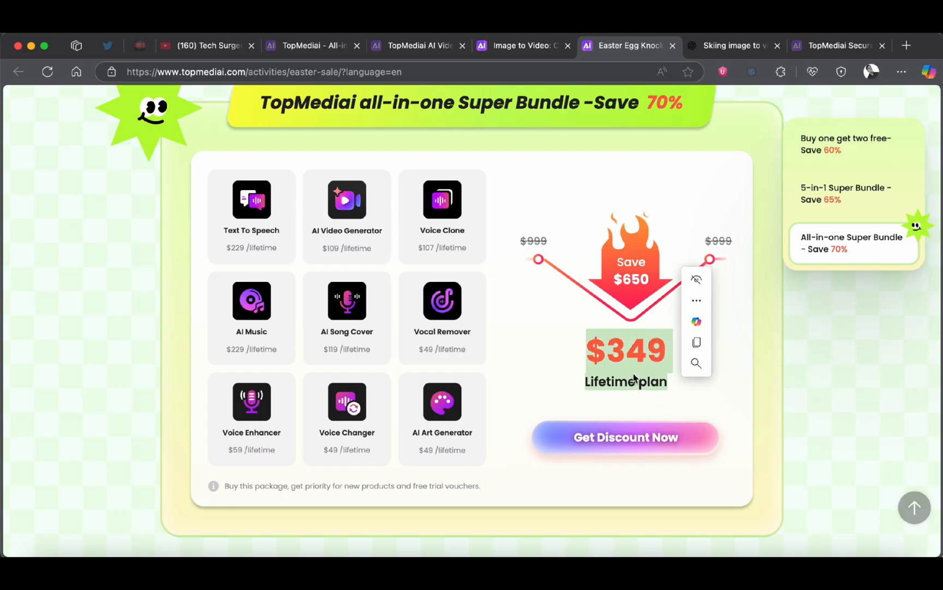
click(430, 283)
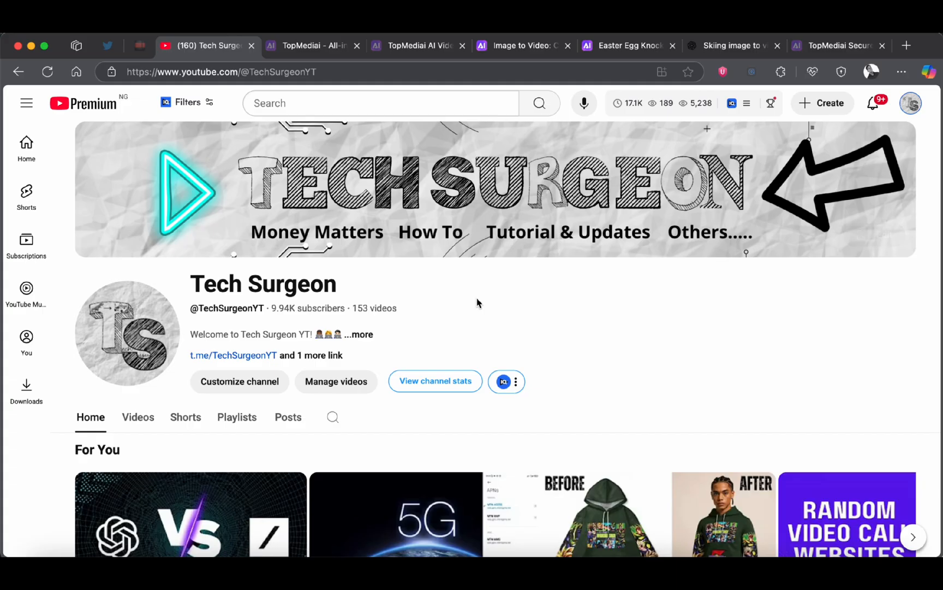
mouse_move(646, 329)
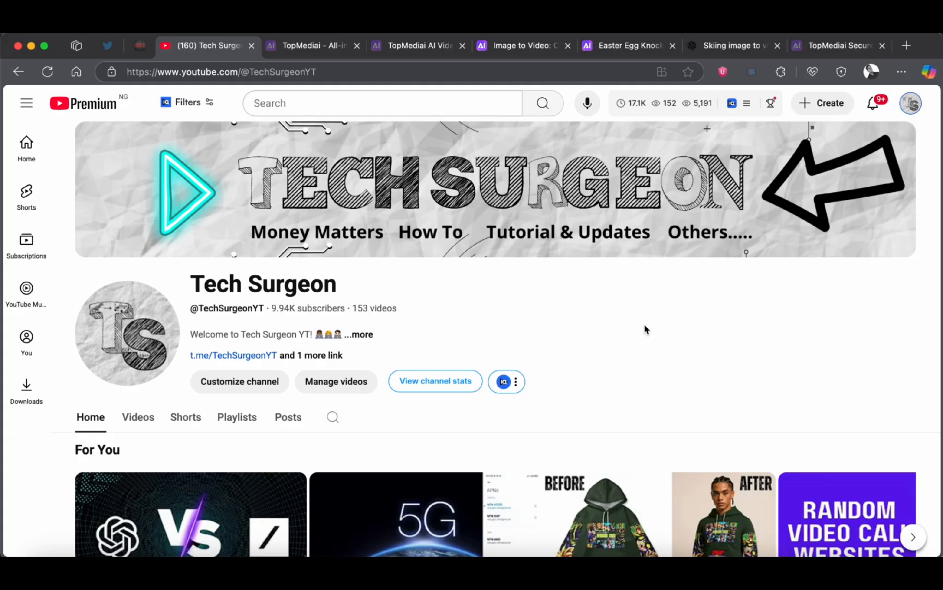